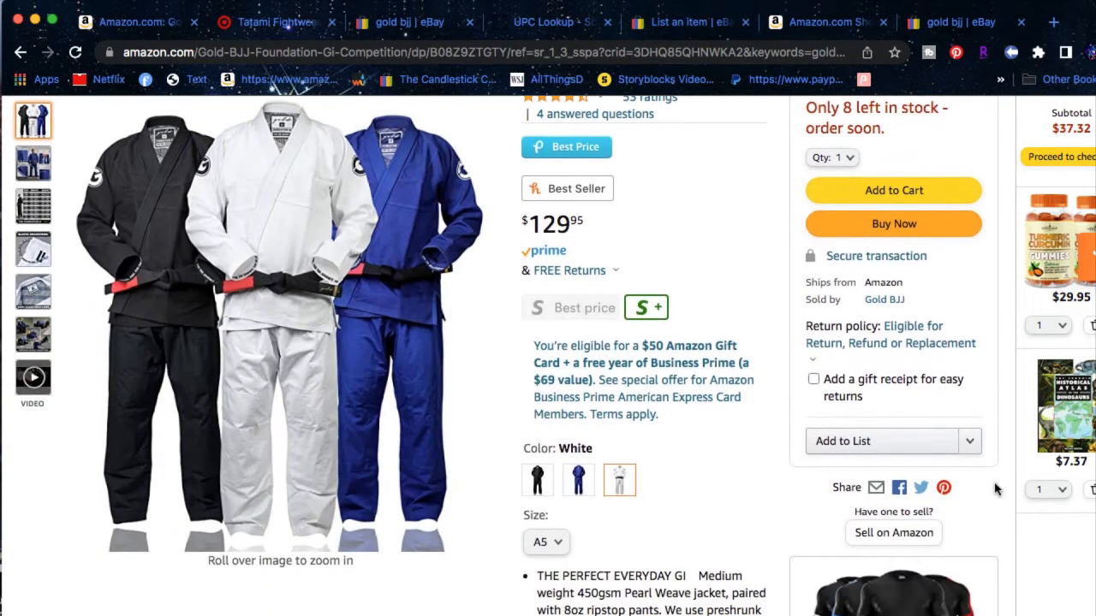
Scroll the Amazon Gold BJJ gi page down to Technical Details and Additional Information, finding no UPC.
scroll(down, 3)
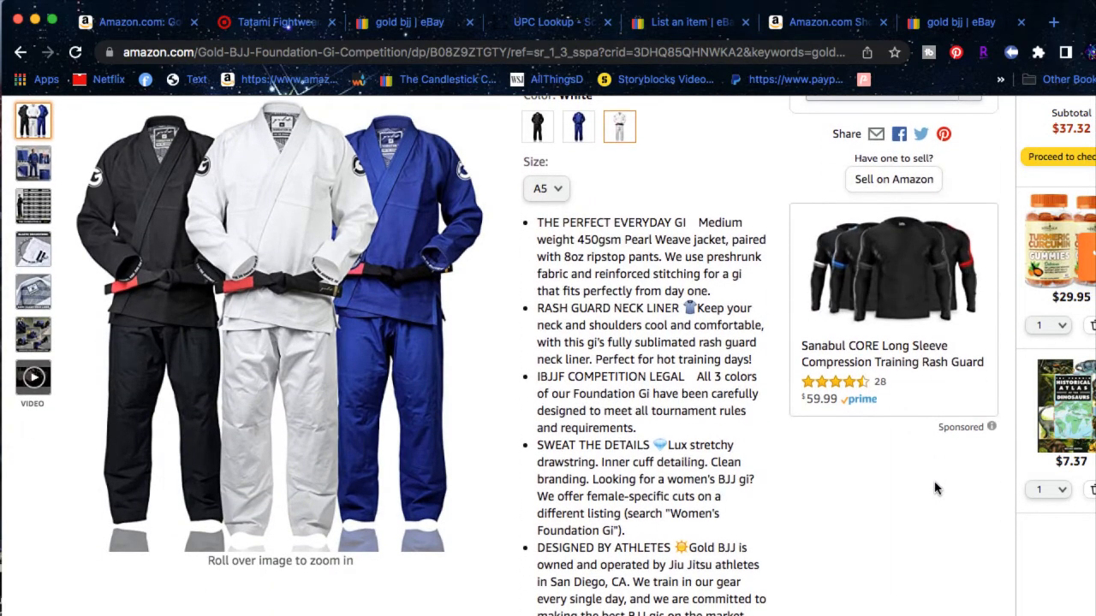
scroll(down, 3)
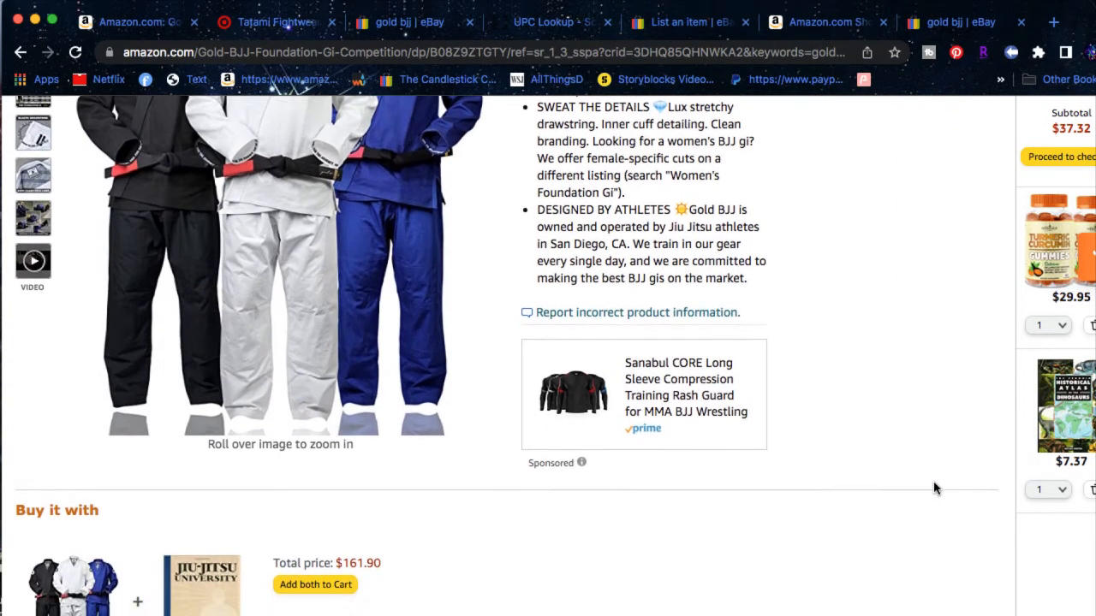
scroll(down, 3)
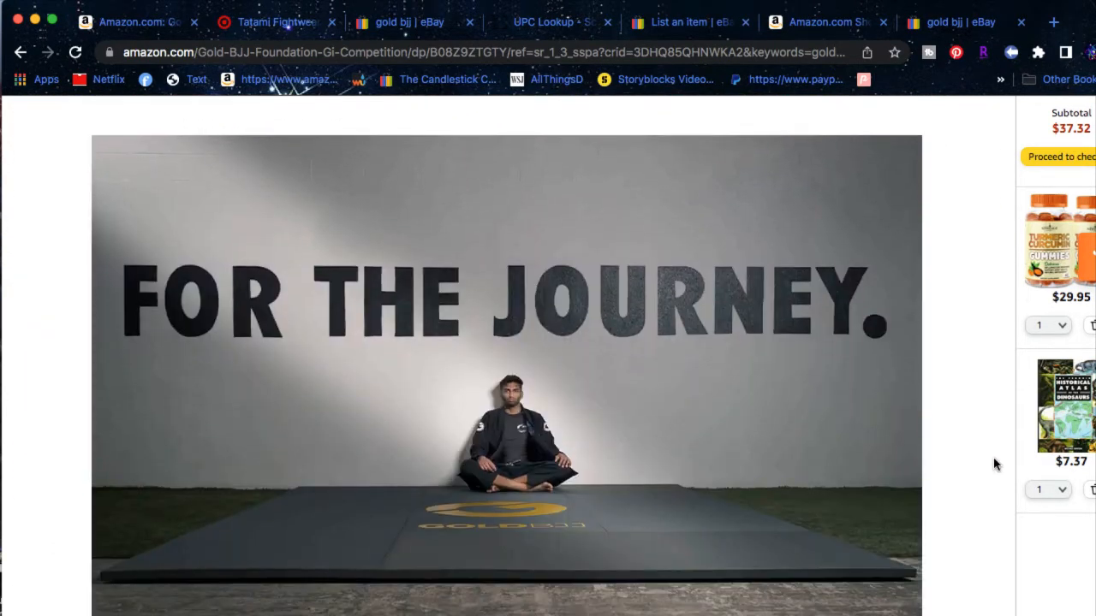
scroll(down, 3)
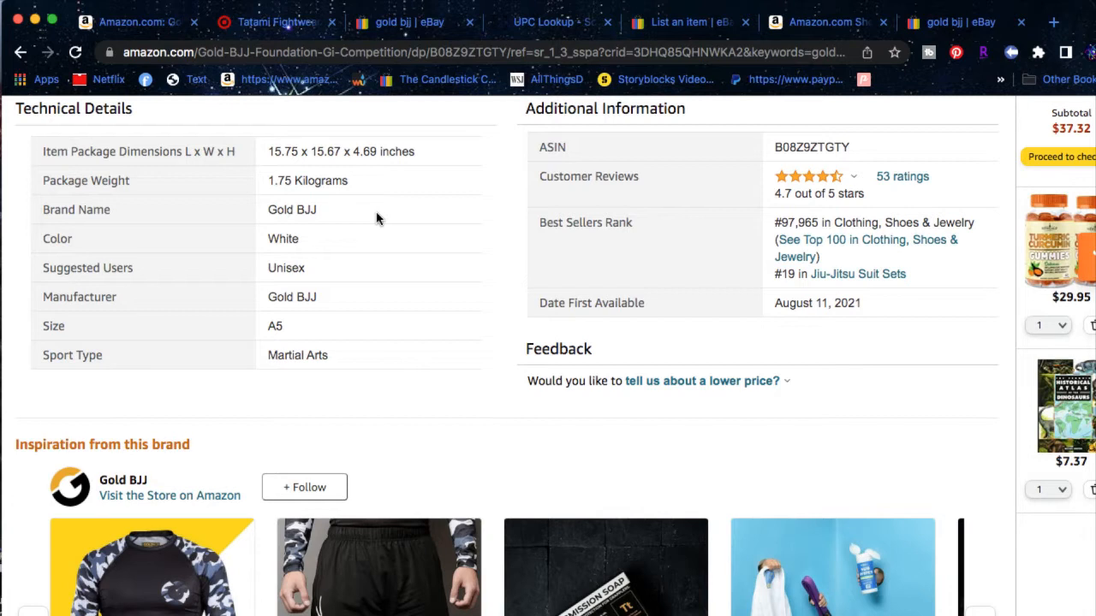
mouse_move(384, 219)
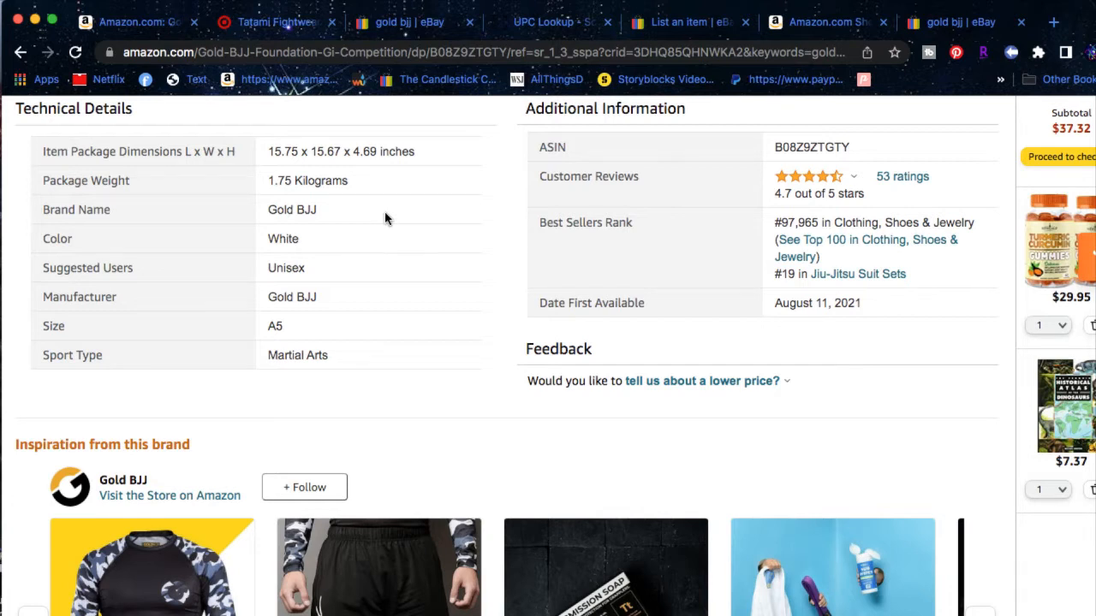
mouse_move(500, 120)
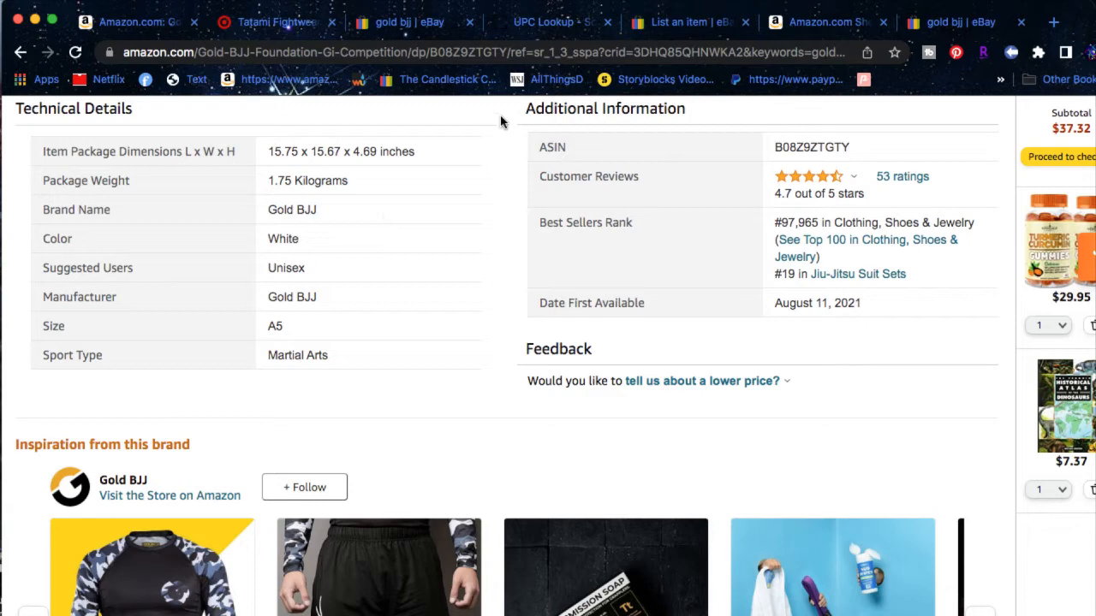
Switch to the Scandit UPC Lookup tab with its empty UPC number field.
click(545, 21)
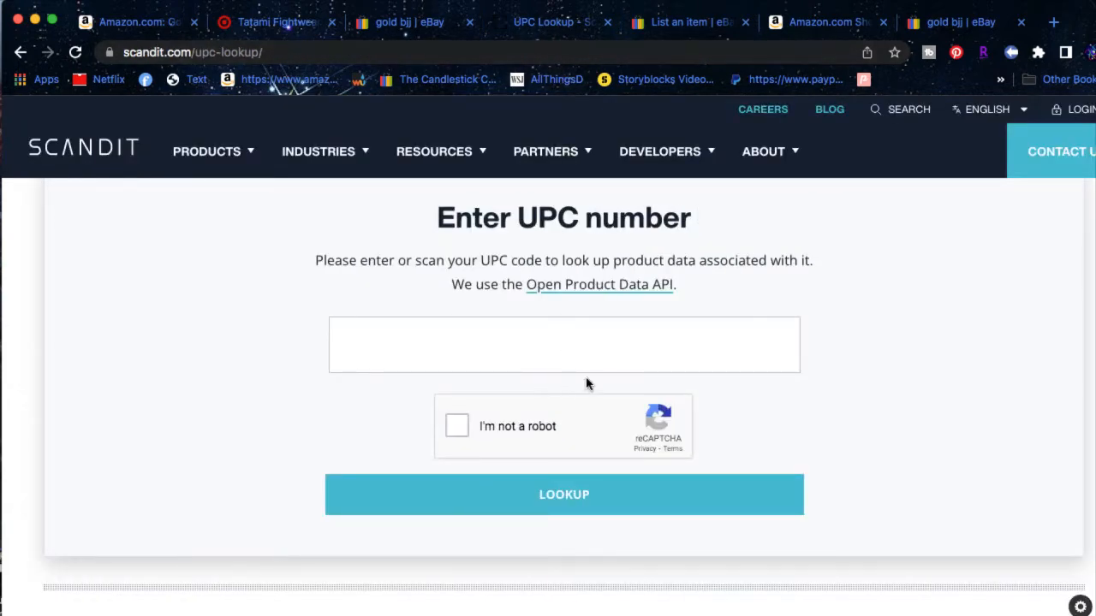
mouse_move(747, 397)
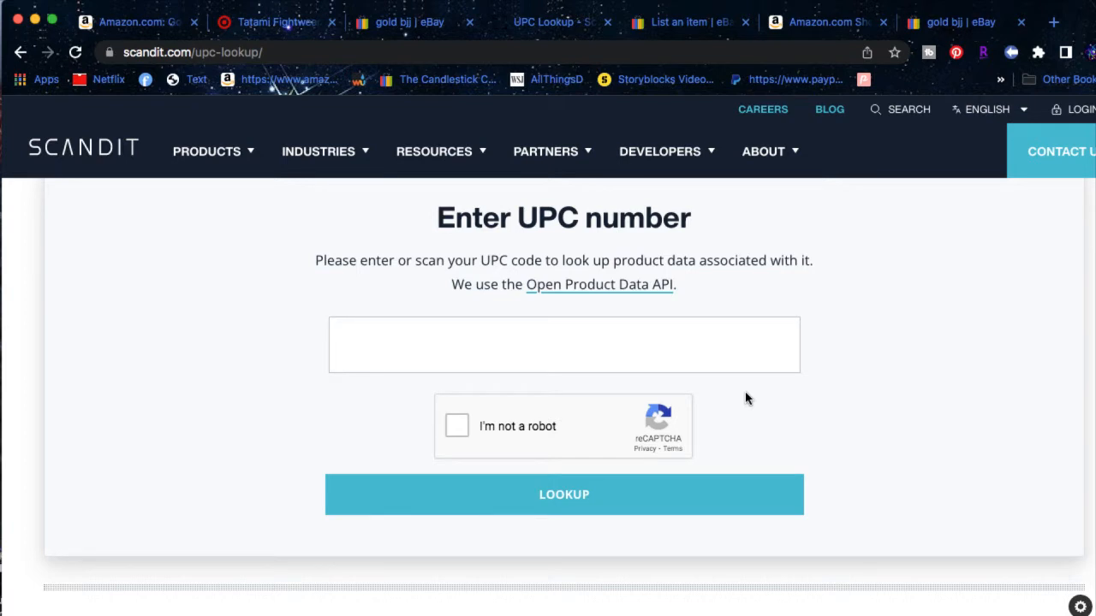
mouse_move(647, 370)
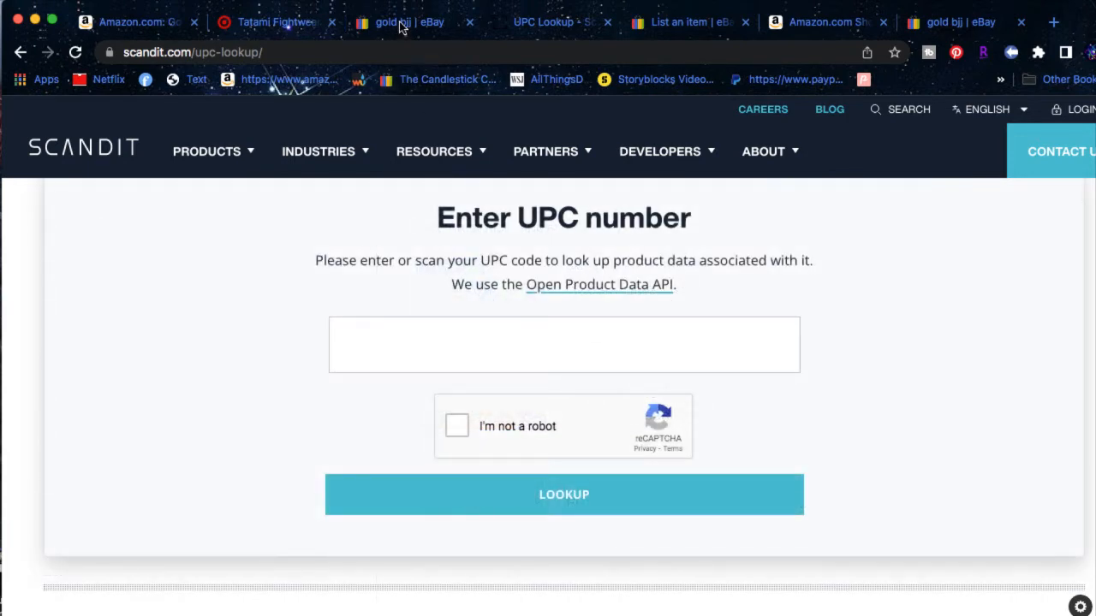
Return to the eBay gold bjj results and view the aeroweave ultralight gi's item specifics (Gold Bjj, A2H, gray, no UPC).
click(394, 21)
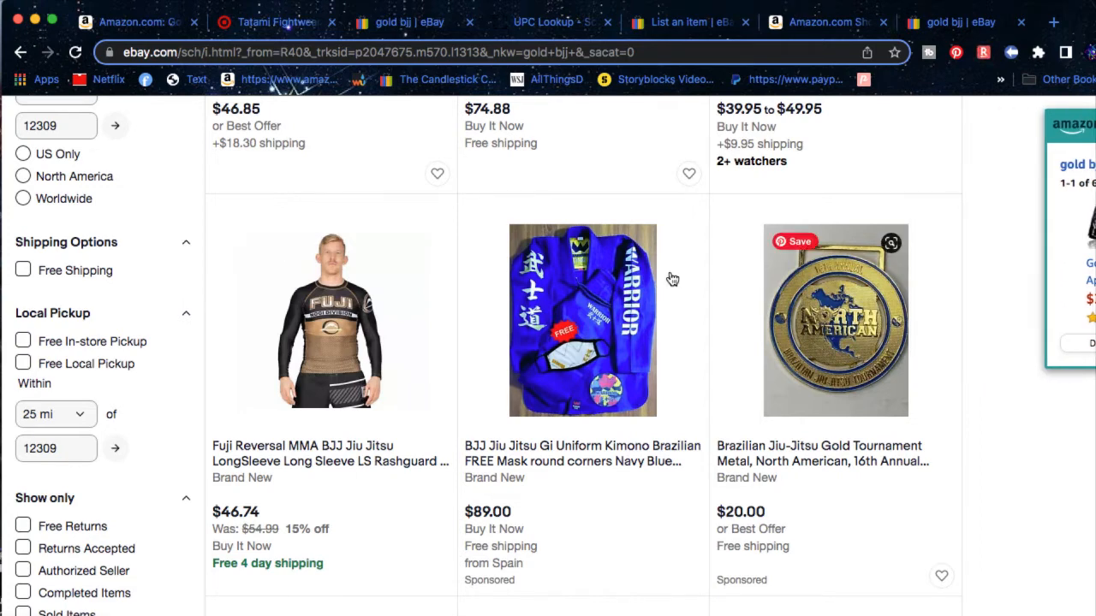
scroll(down, 3)
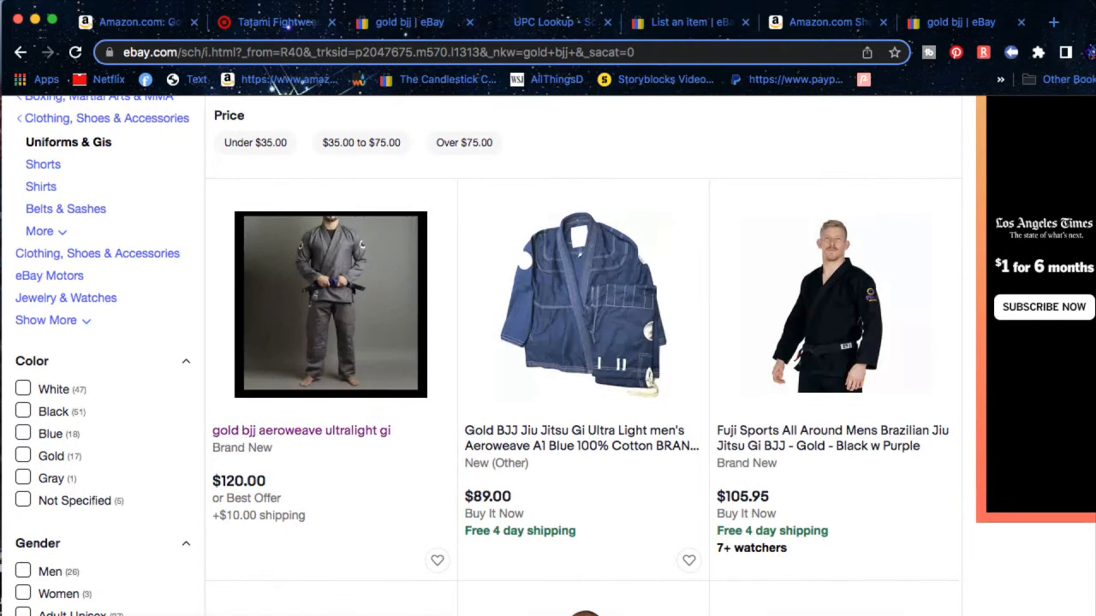
mouse_move(478, 436)
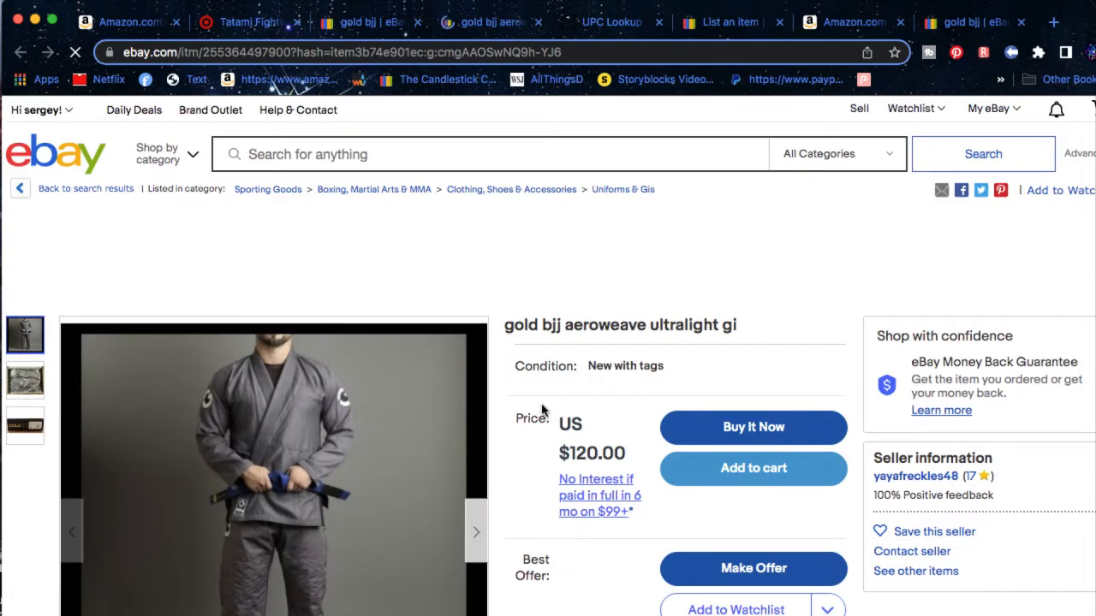
scroll(down, 3)
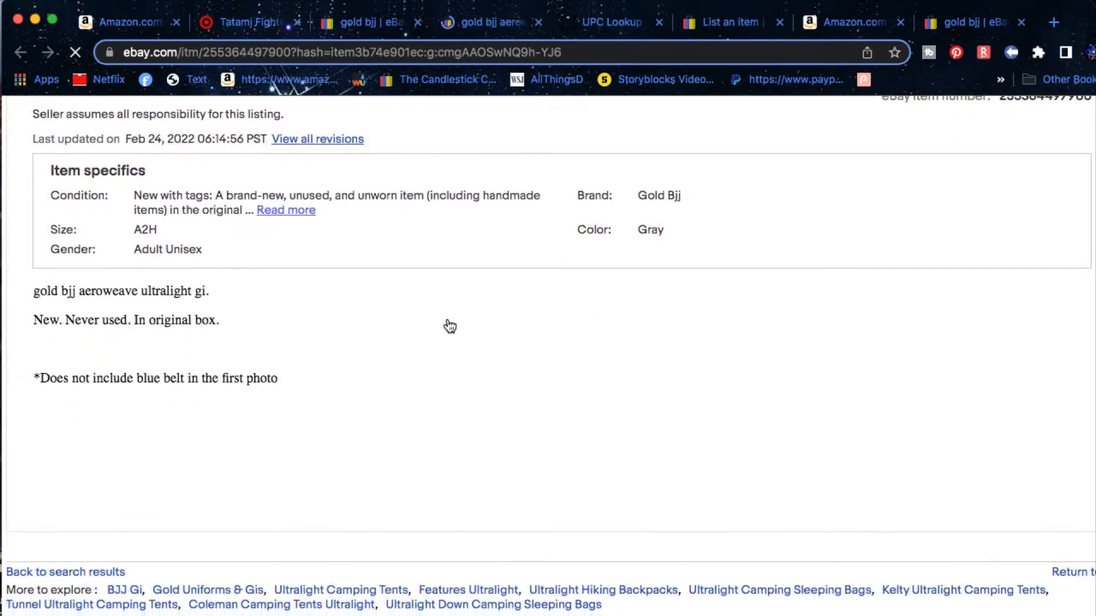
scroll(down, 3)
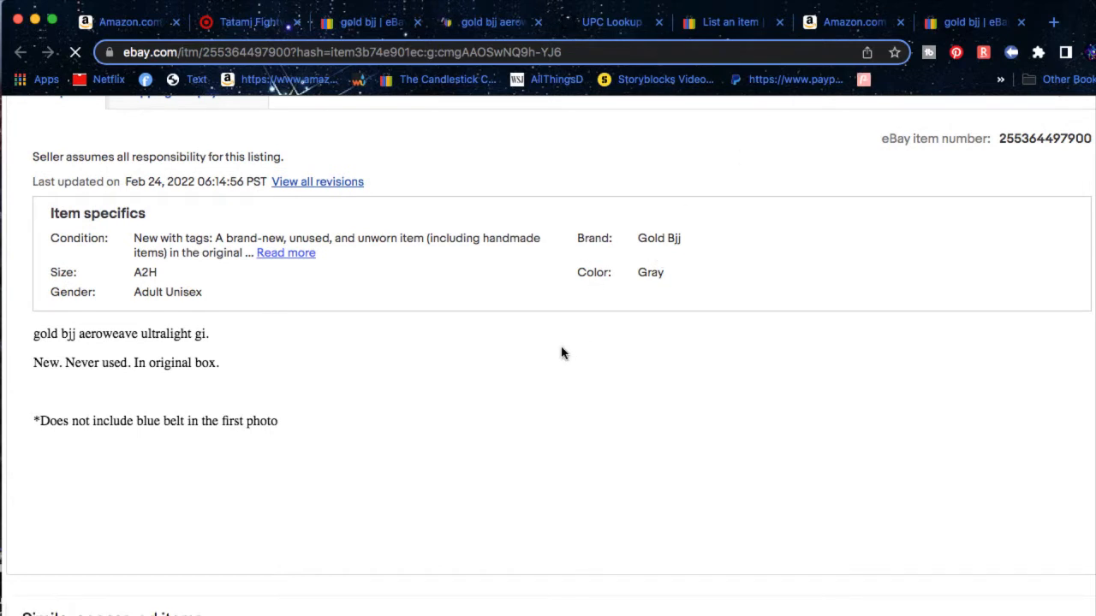
mouse_move(504, 284)
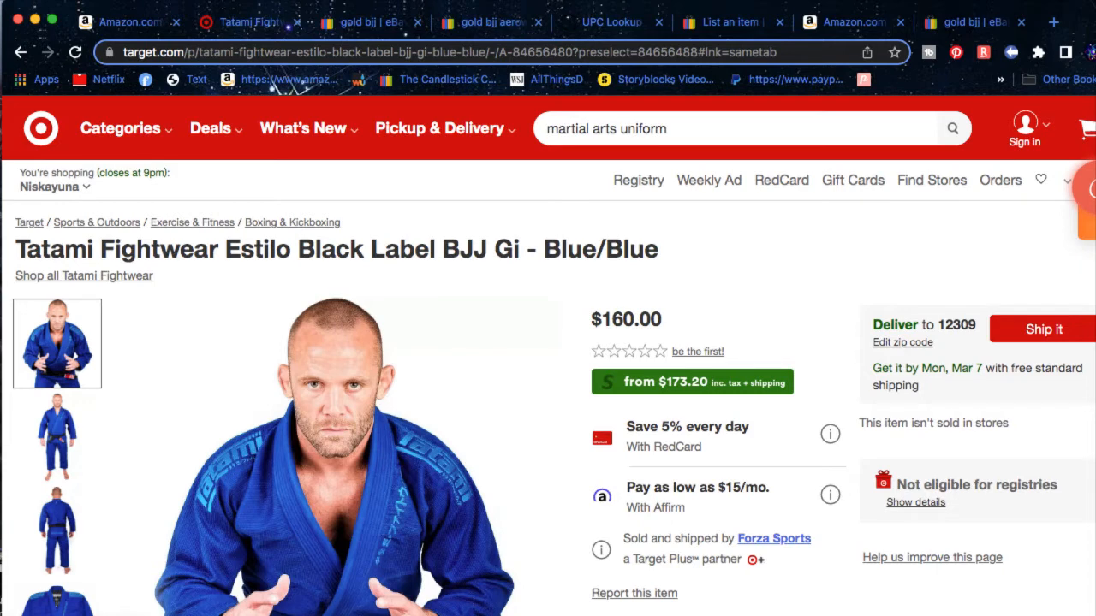
mouse_move(832, 113)
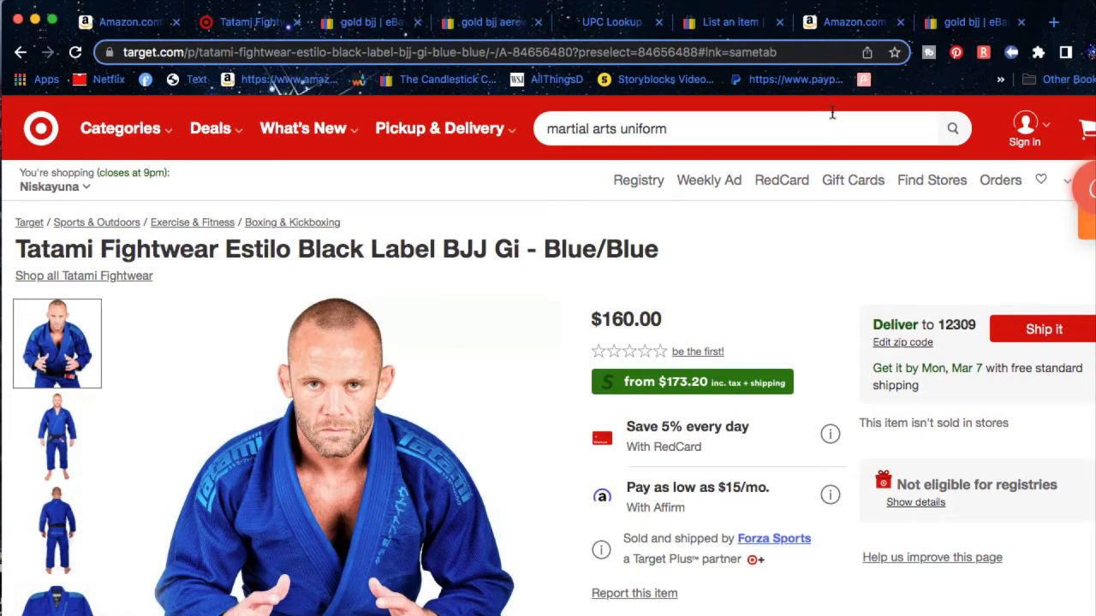
Expand the full specifications on Target's Tatami Estilo Black Label gi page.
scroll(down, 3)
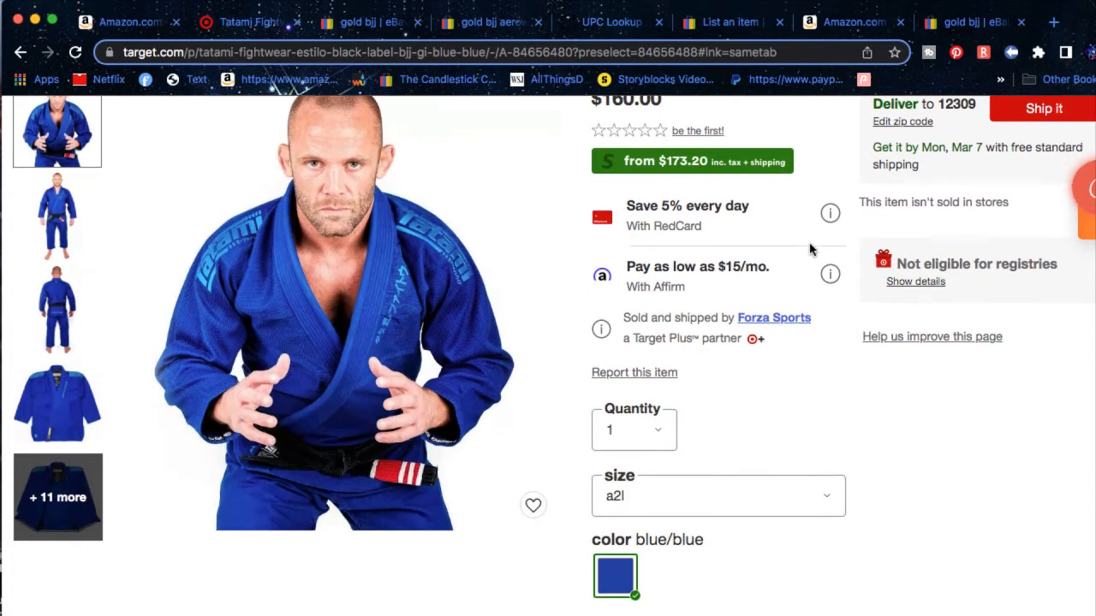
scroll(down, 3)
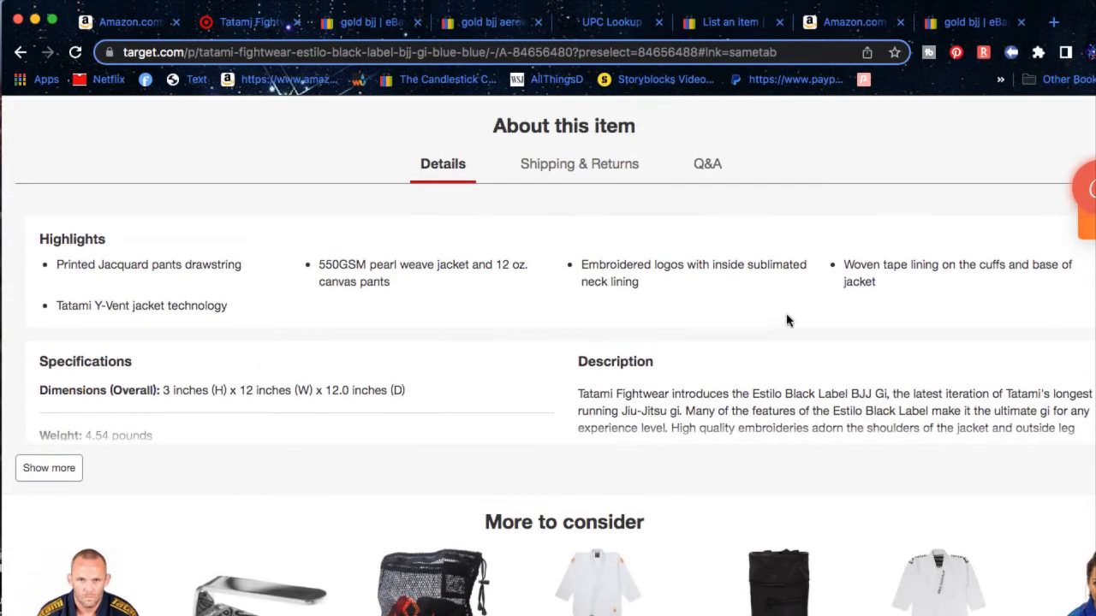
scroll(up, 3)
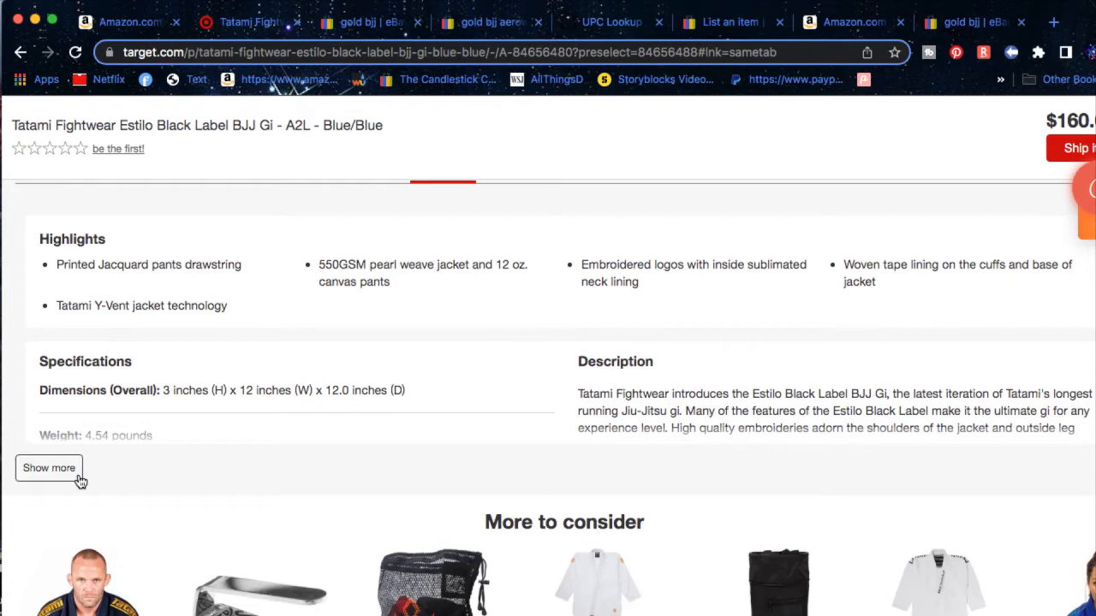
click(48, 469)
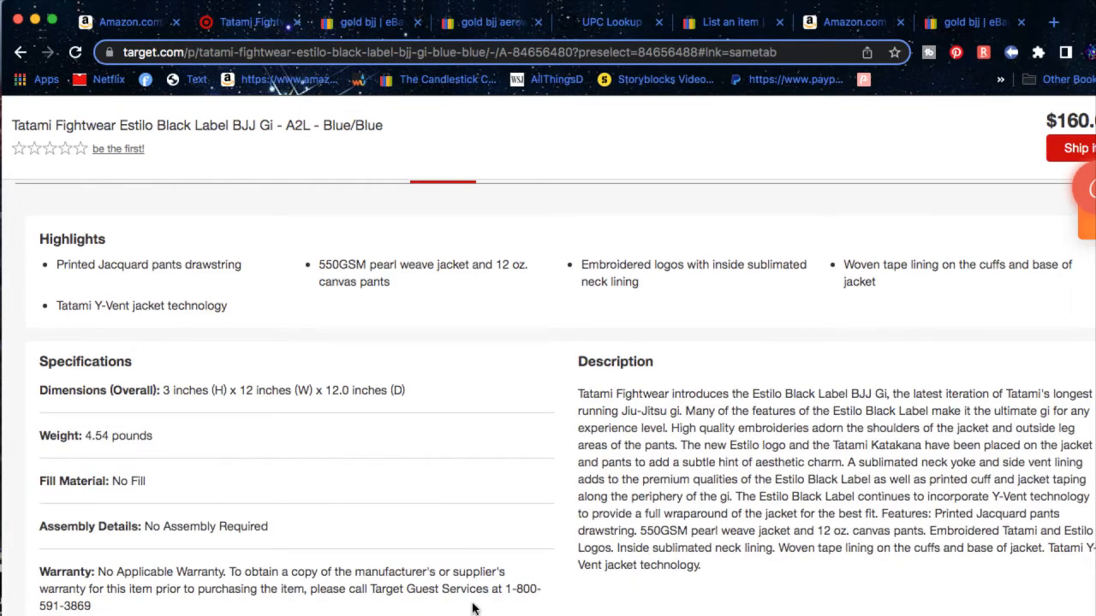
scroll(down, 3)
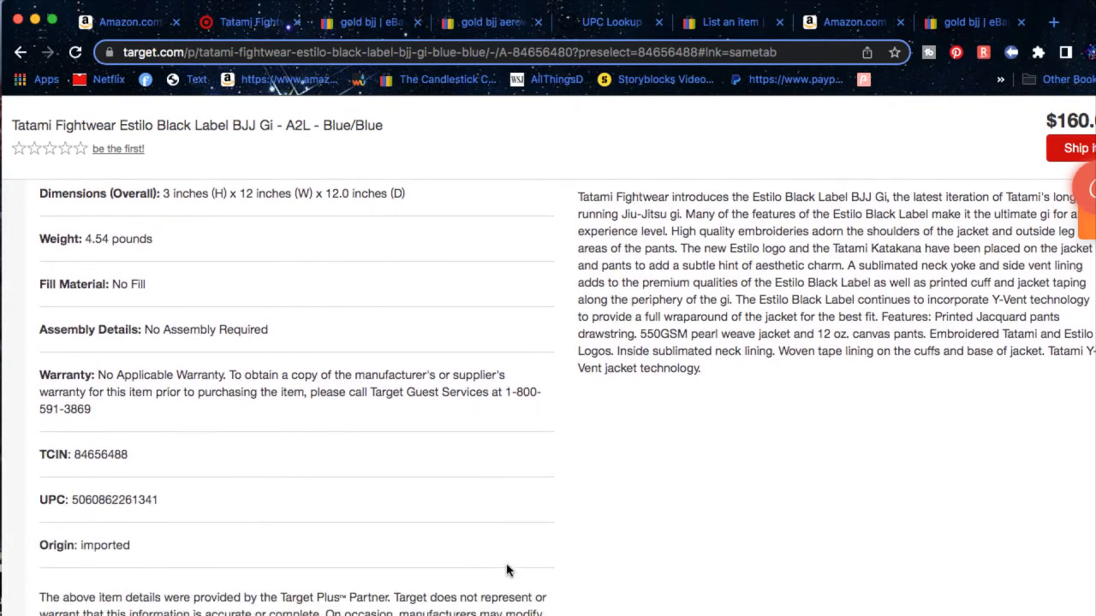
scroll(down, 3)
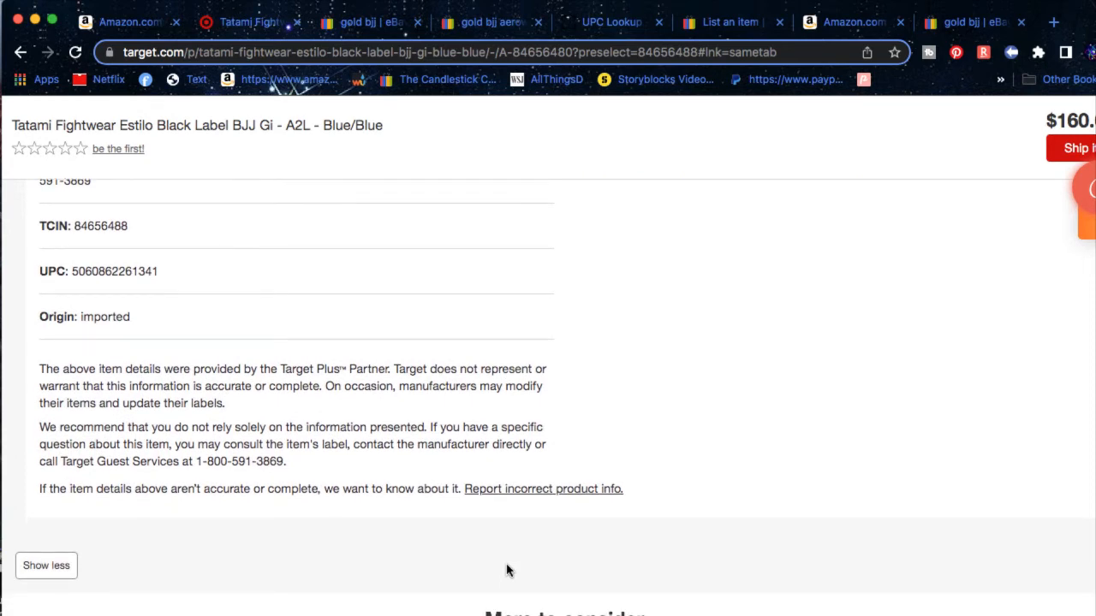
mouse_move(178, 278)
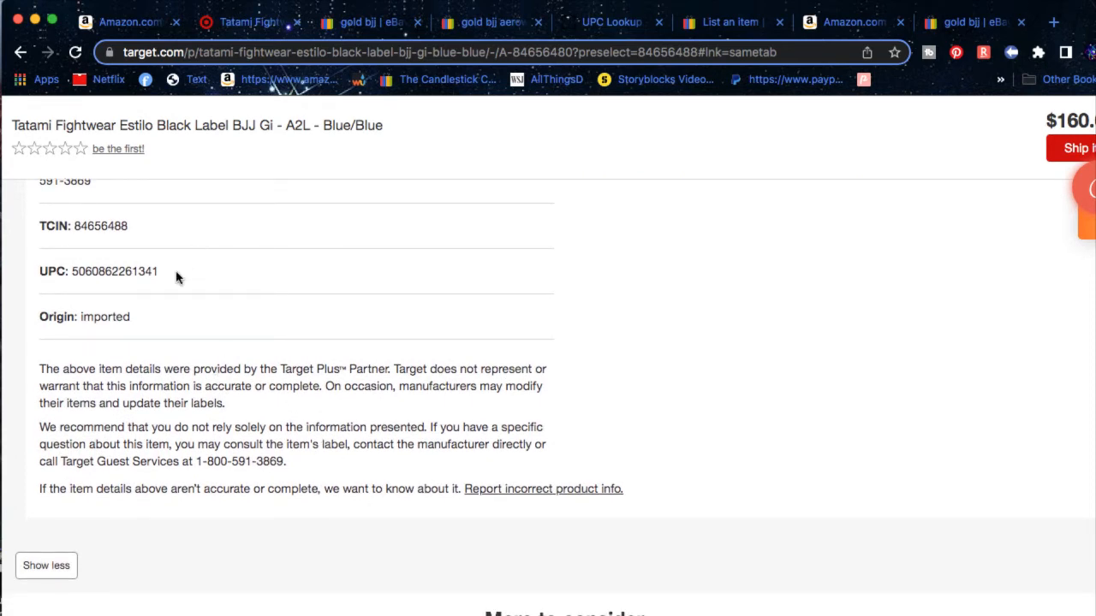
double_click(99, 271)
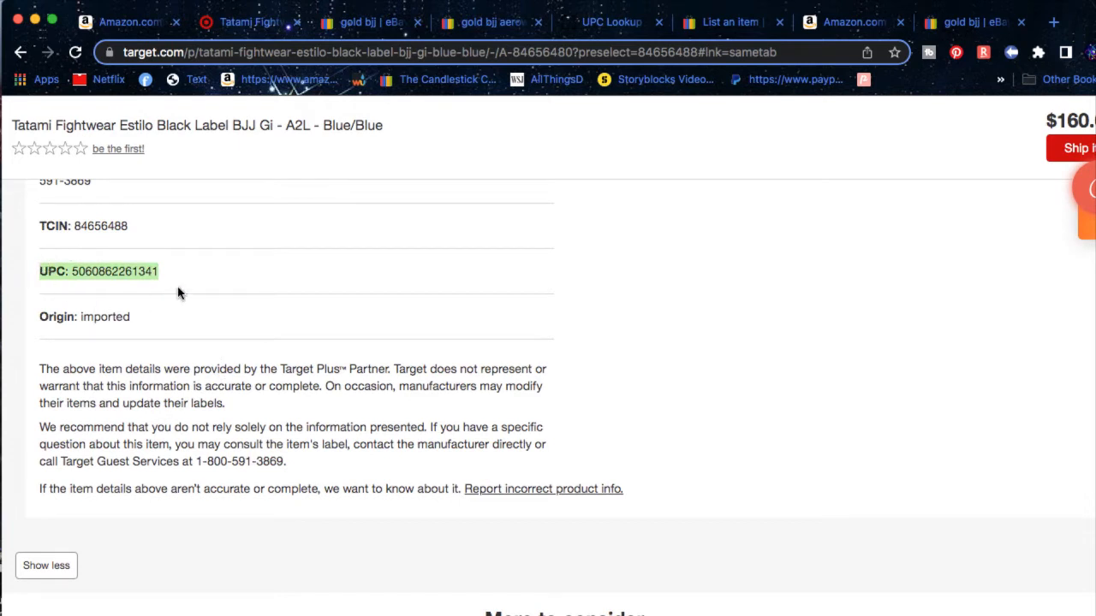
mouse_move(168, 305)
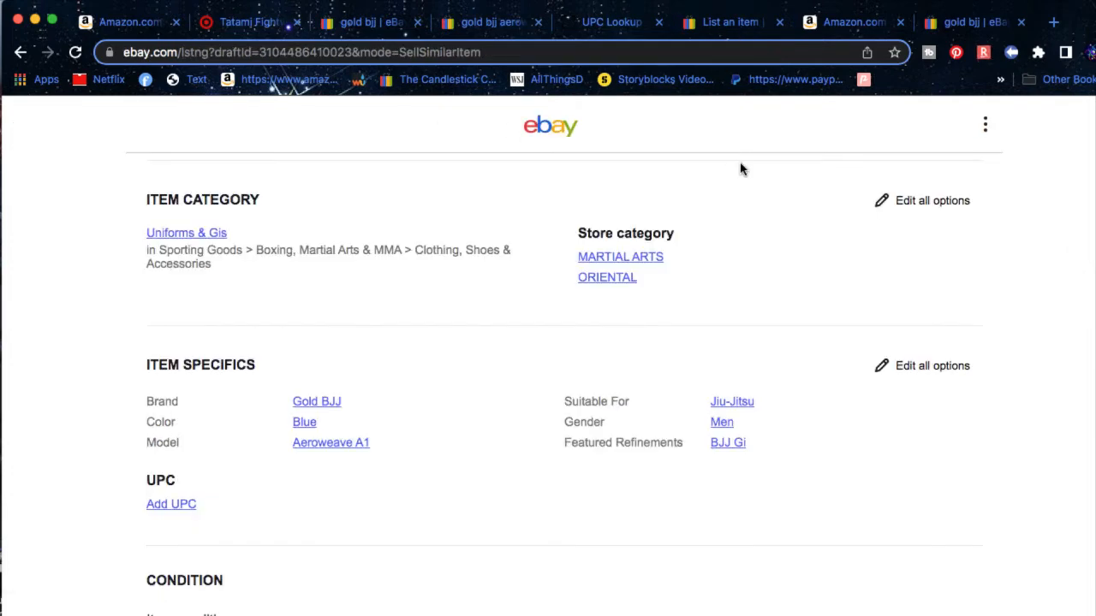
Submit the Gold BJJ Aeroweave A1 sell-similar draft via List it, getting a missing-UPC error.
scroll(up, 3)
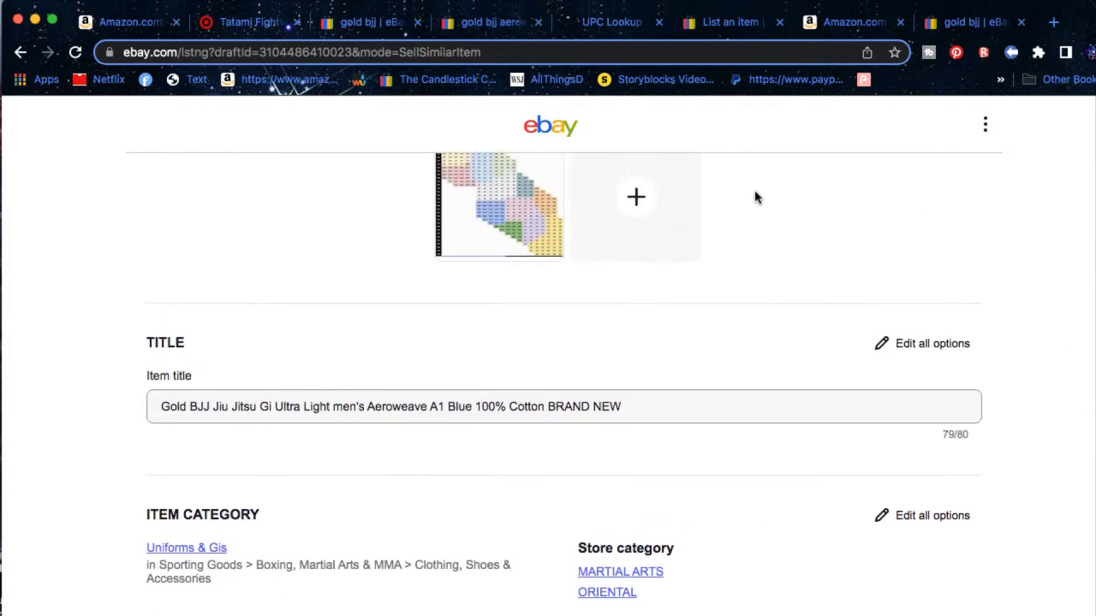
scroll(down, 3)
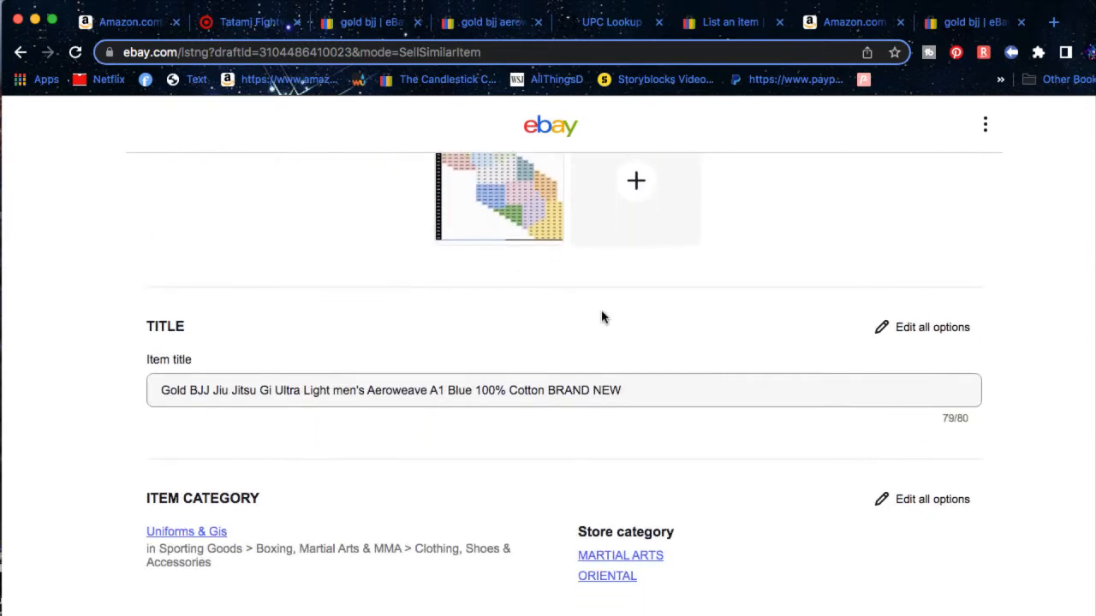
scroll(down, 3)
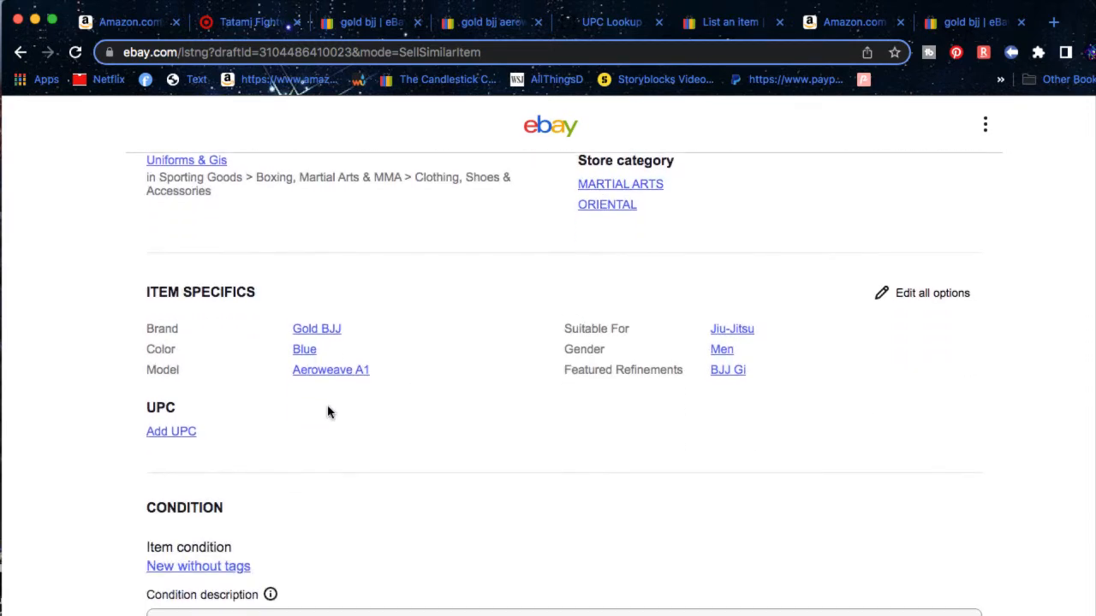
mouse_move(223, 449)
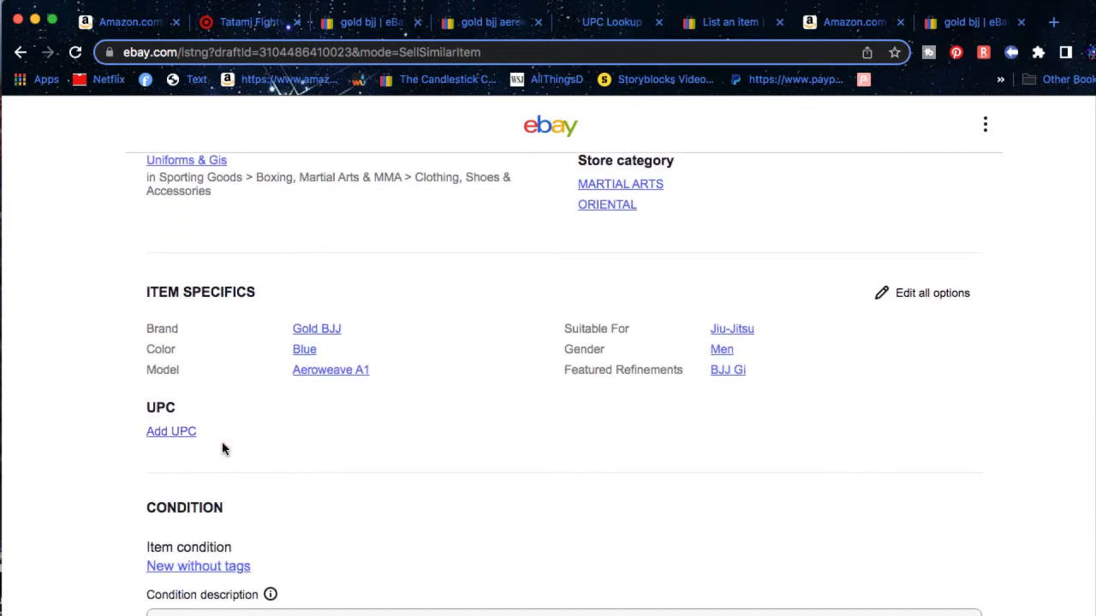
scroll(down, 3)
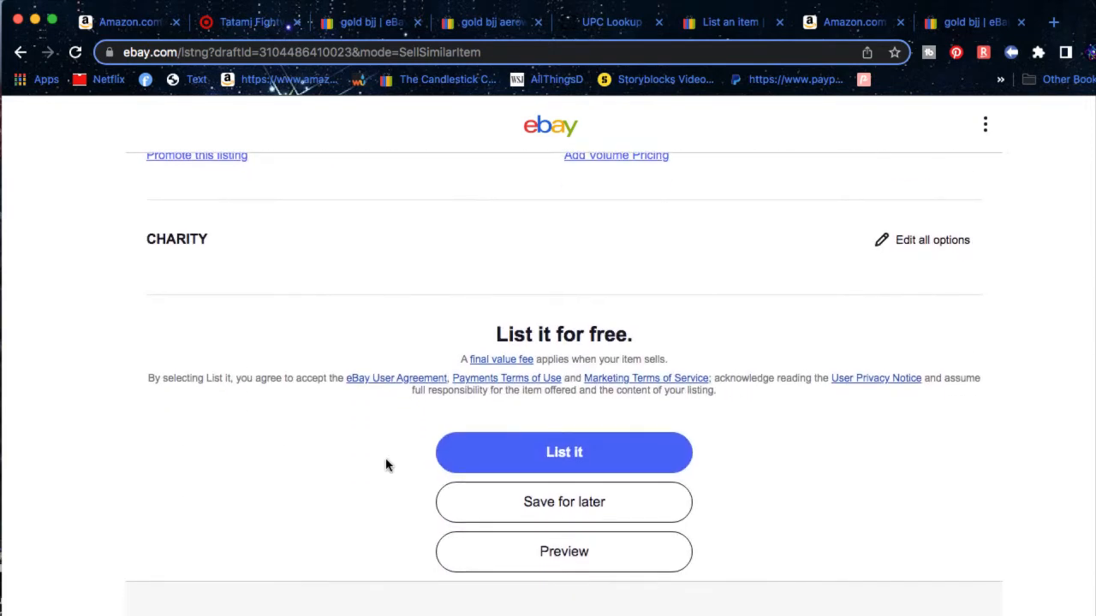
click(564, 452)
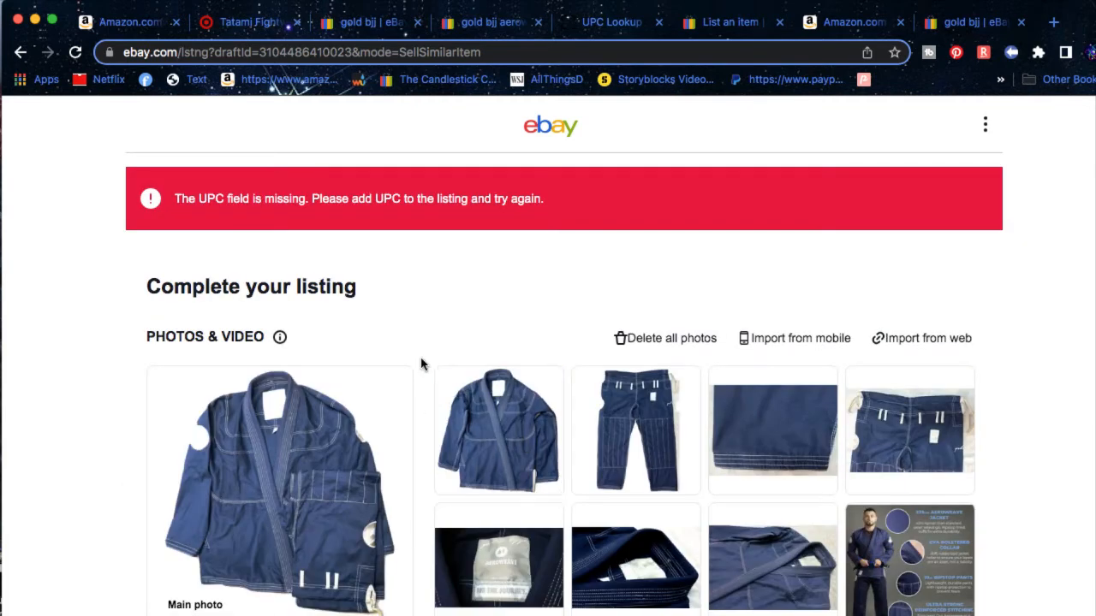
mouse_move(382, 150)
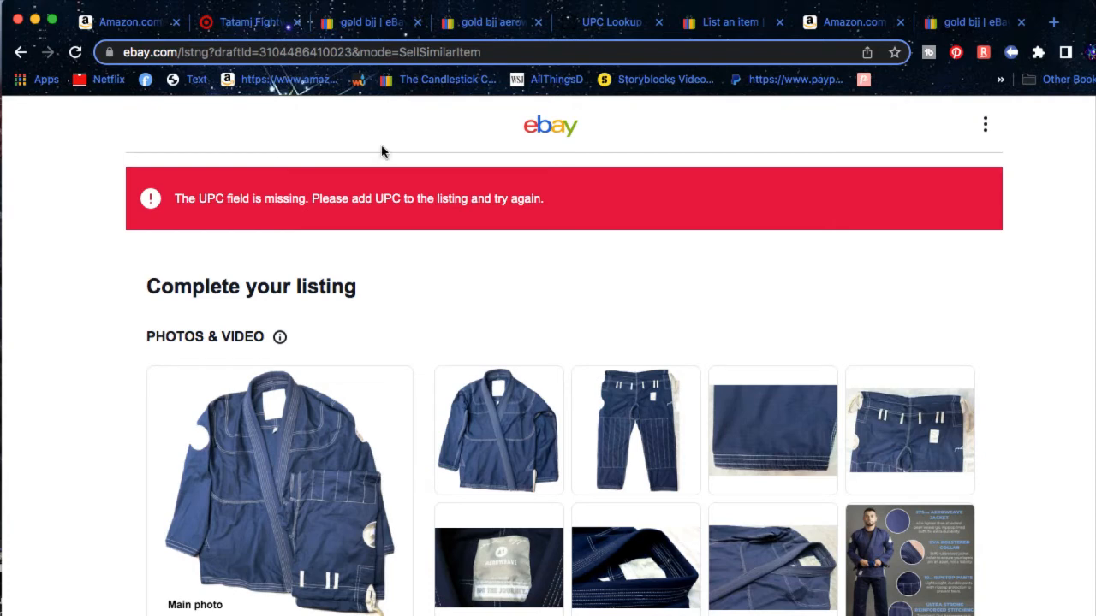
mouse_move(452, 284)
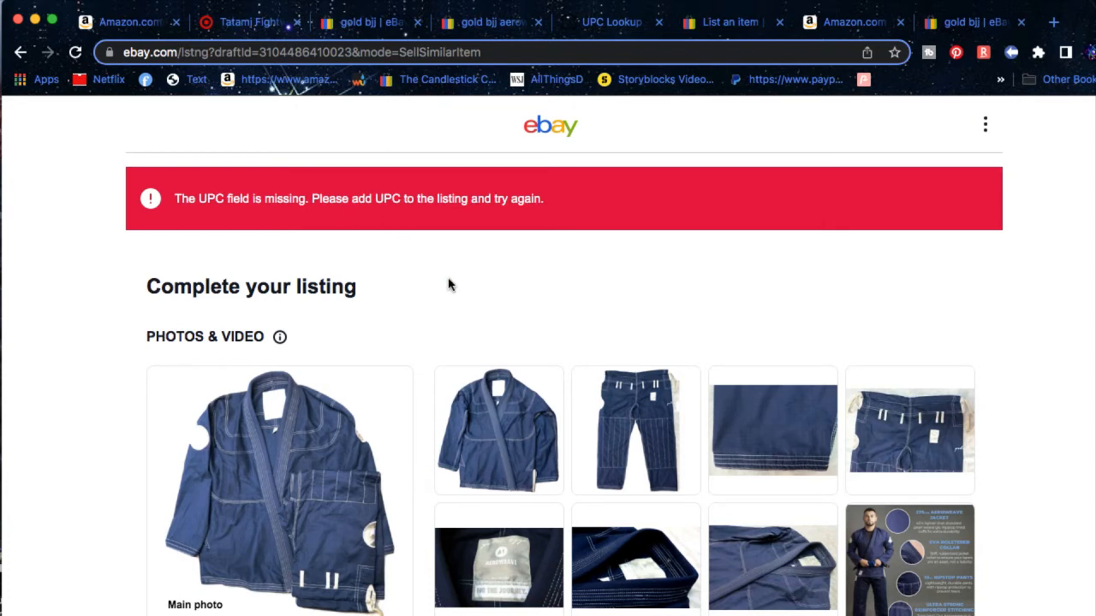
Edit all item specifics and start entering the missing UPC in its entry panel.
scroll(down, 3)
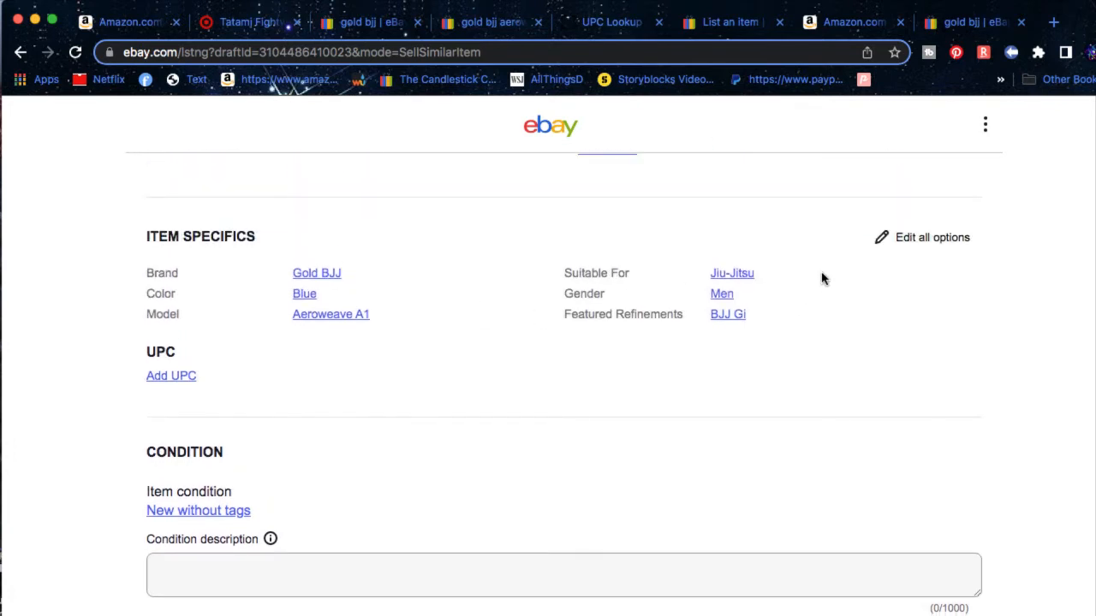
click(931, 237)
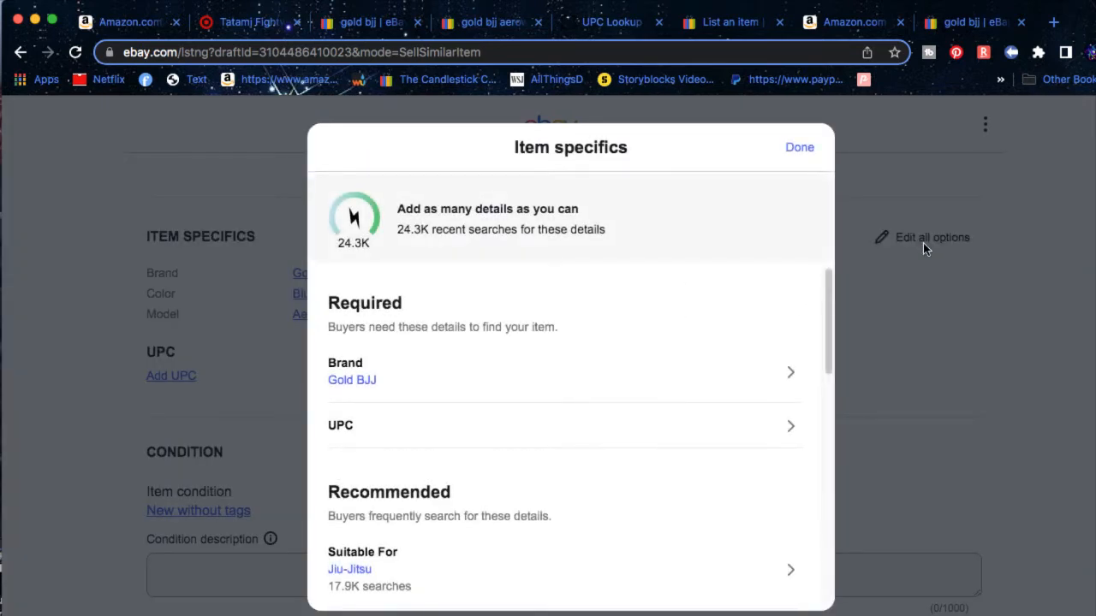
mouse_move(624, 470)
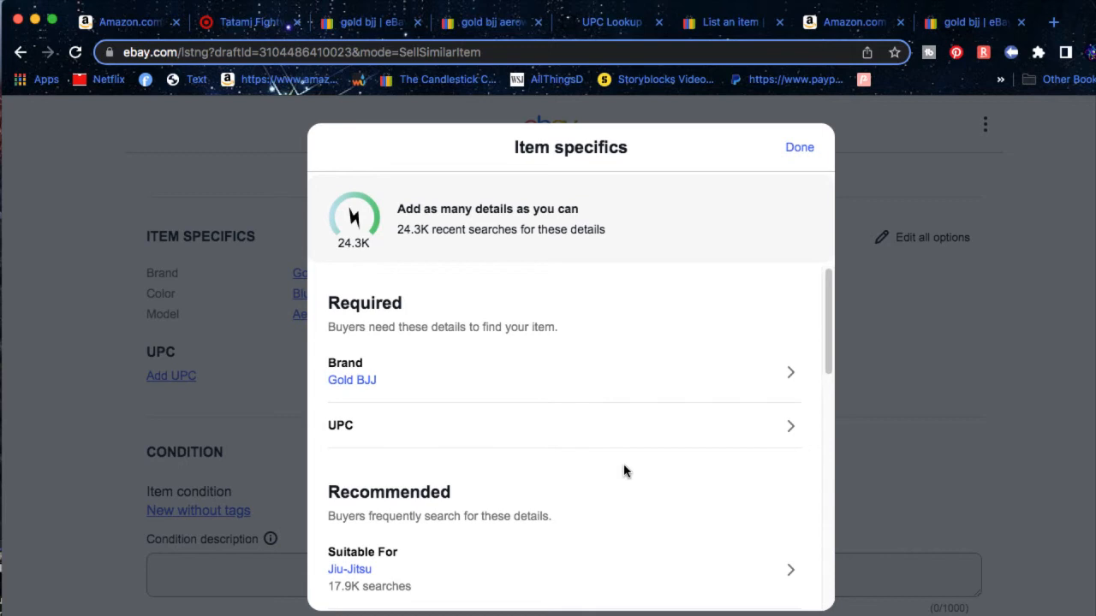
click(565, 425)
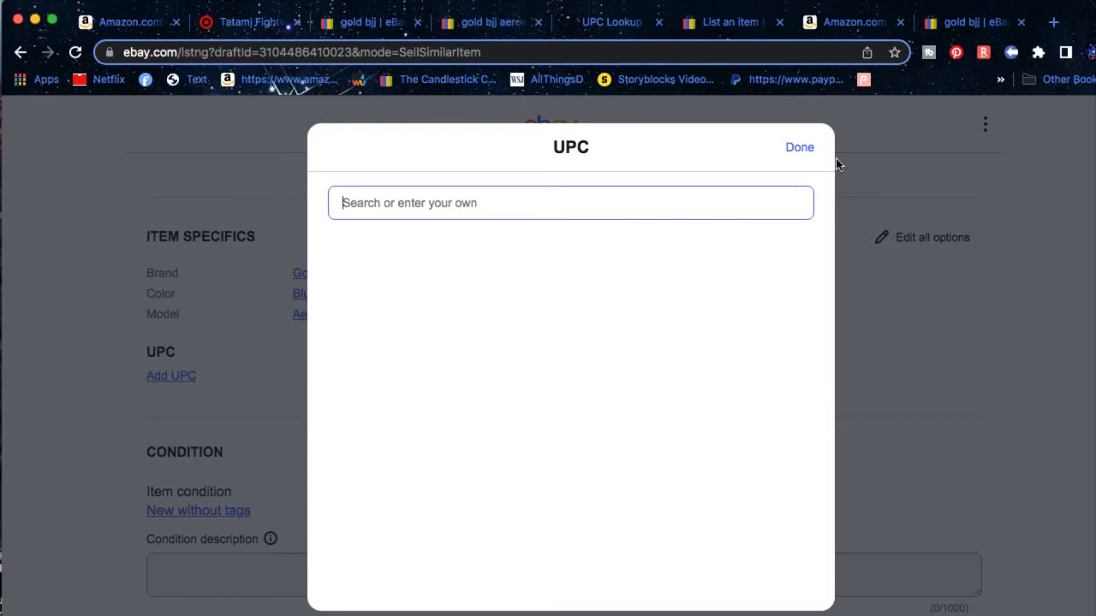
mouse_move(985, 18)
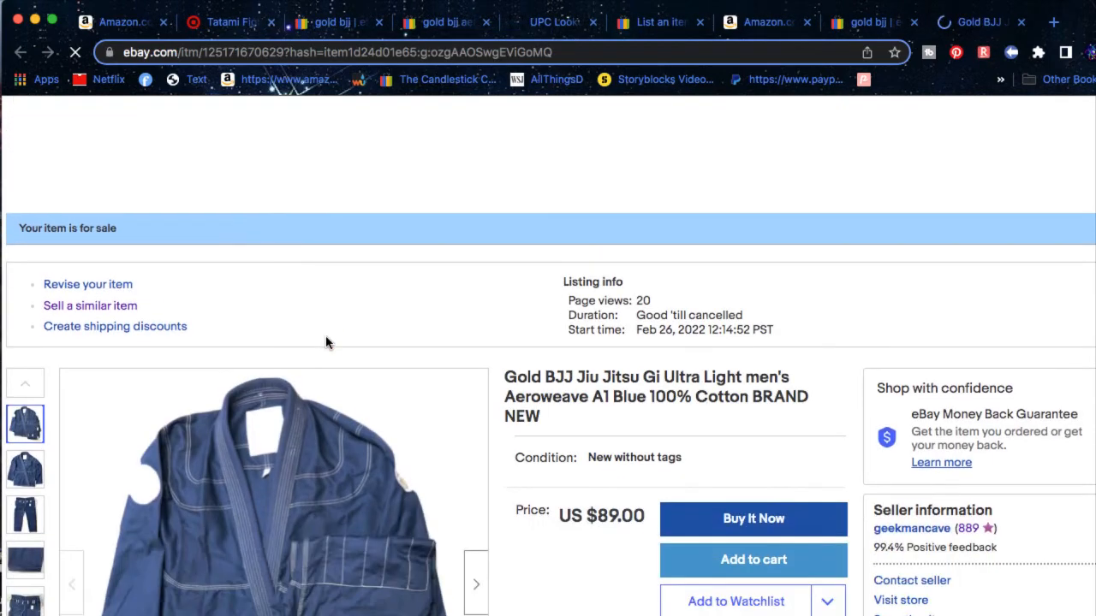
scroll(down, 3)
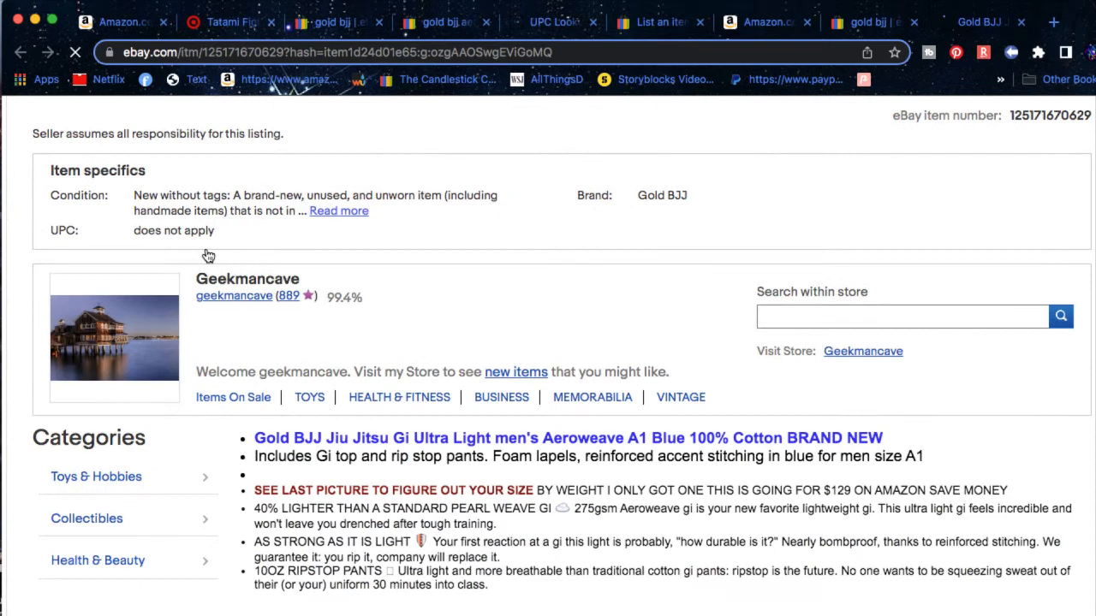
mouse_move(240, 199)
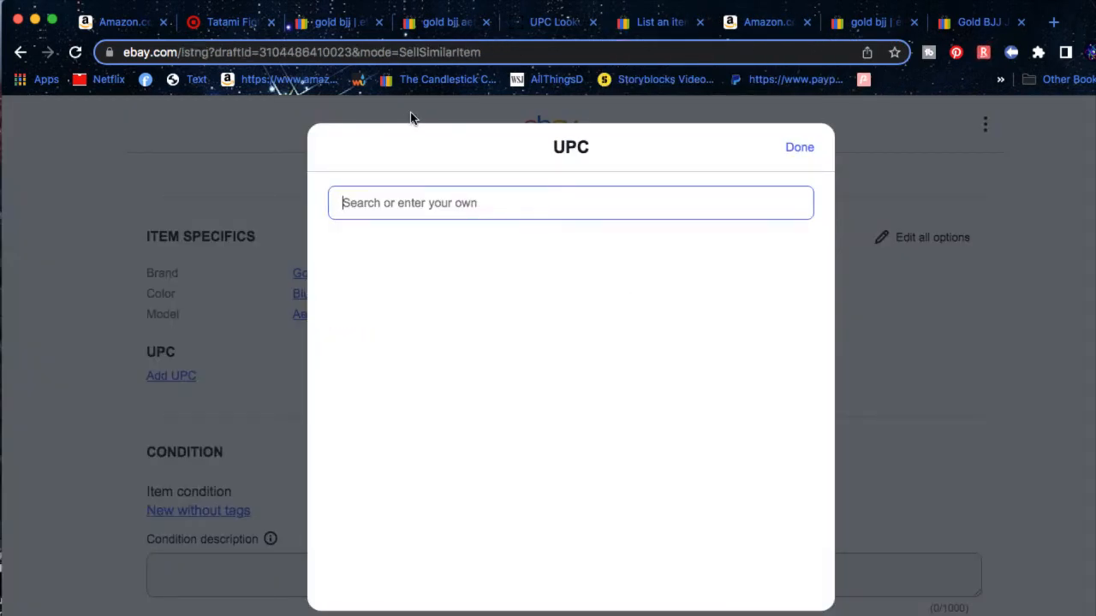
Set the draft's UPC item specific to 'does not apply' and finish editing the specifics.
text(does not ap)
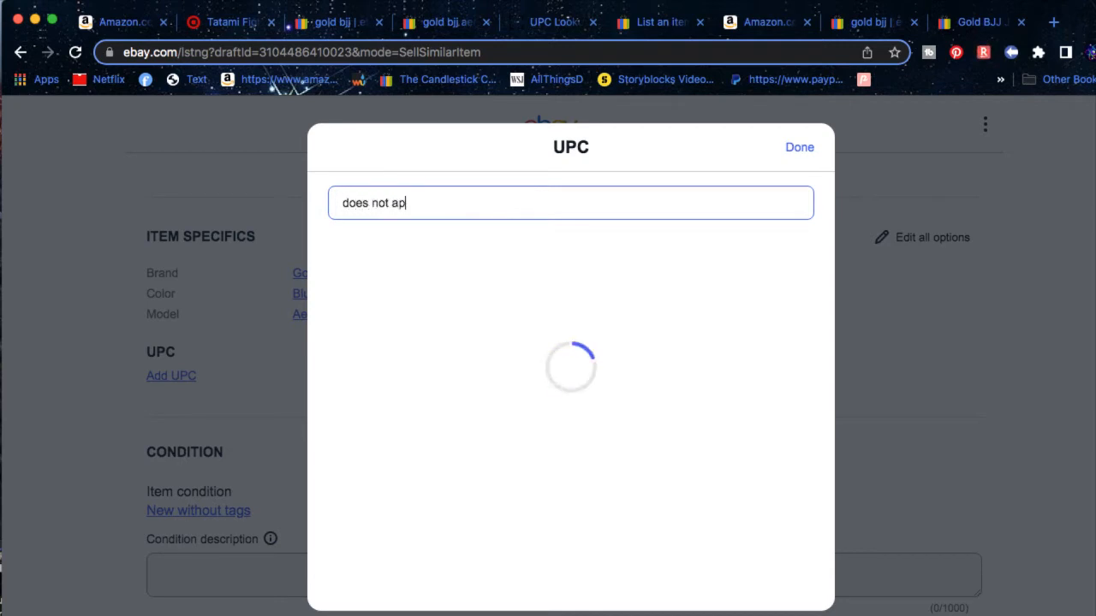
text(ply)
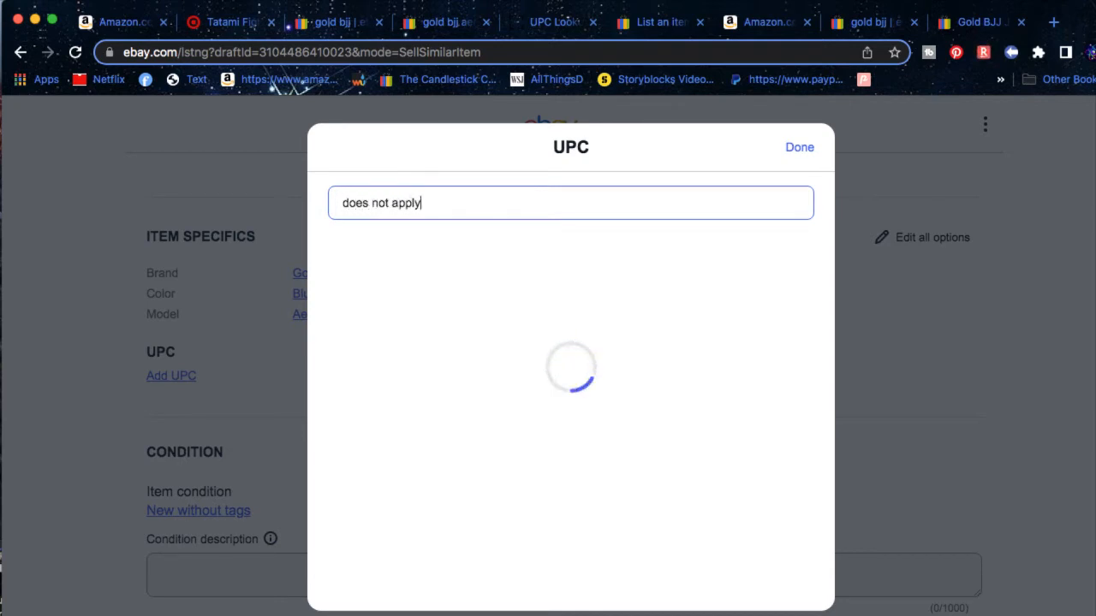
click(797, 147)
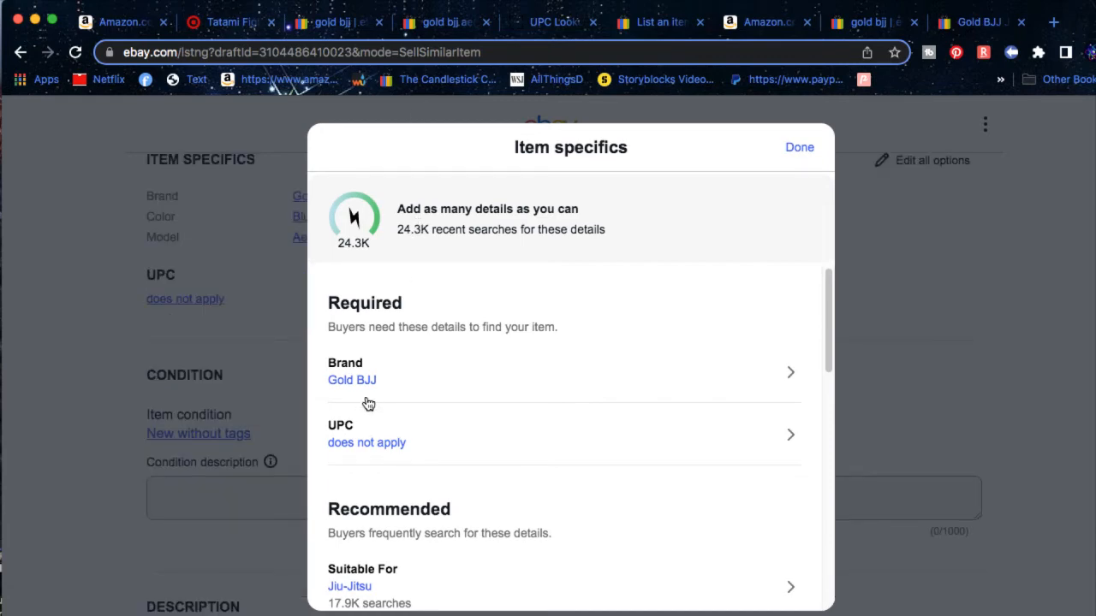
mouse_move(842, 168)
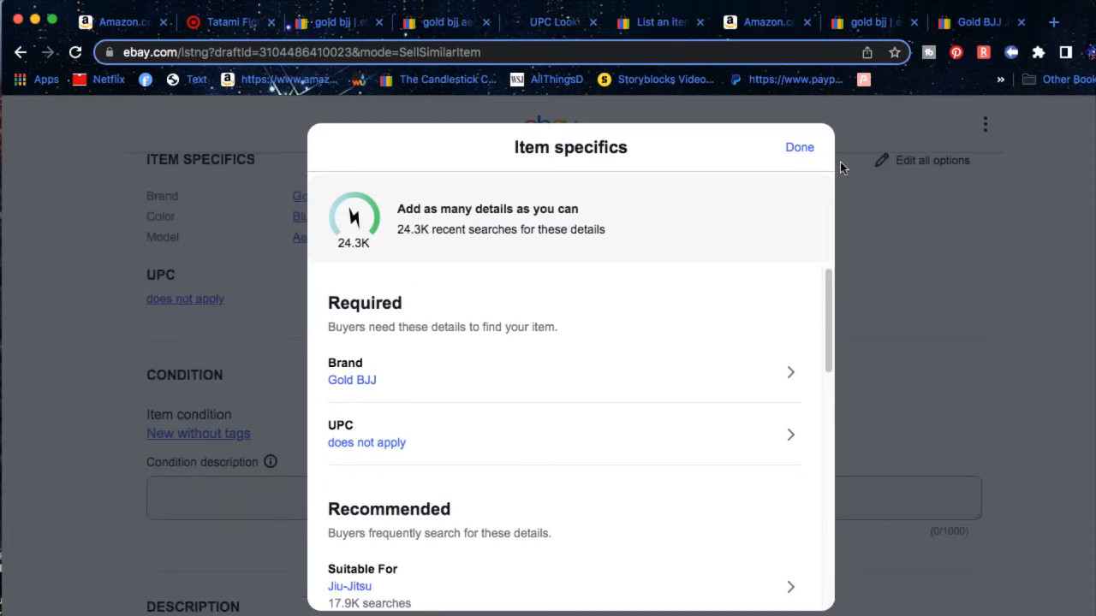
click(798, 147)
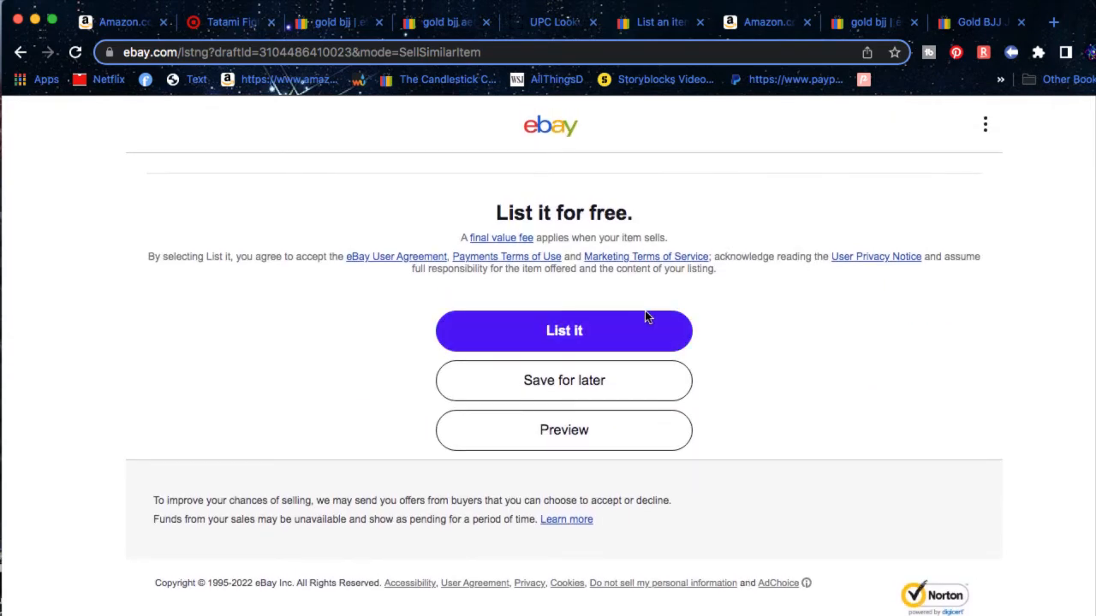
mouse_move(625, 332)
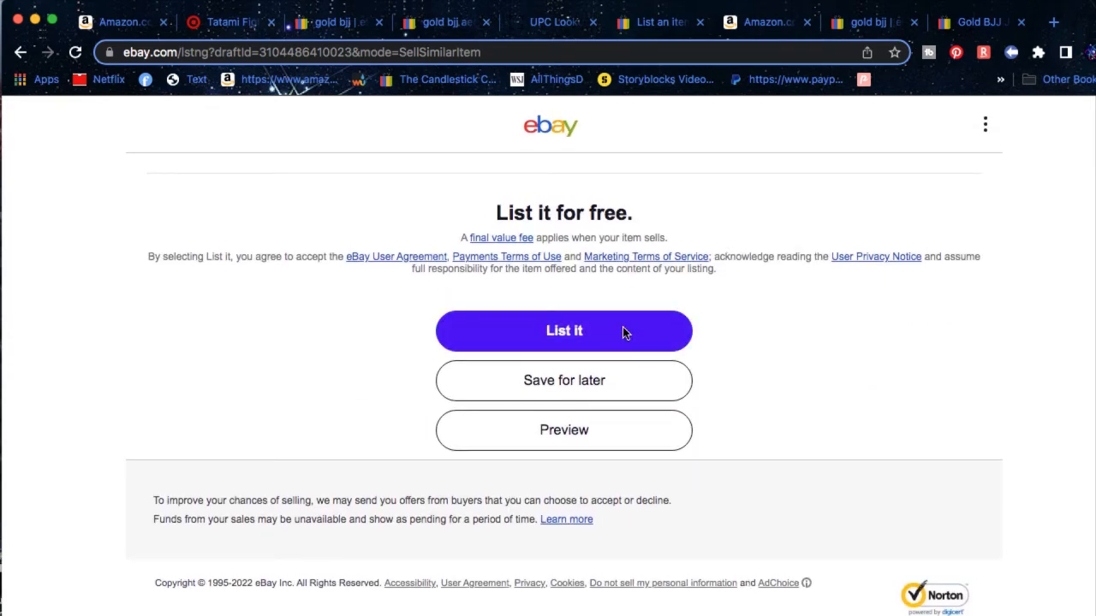
mouse_move(948, 78)
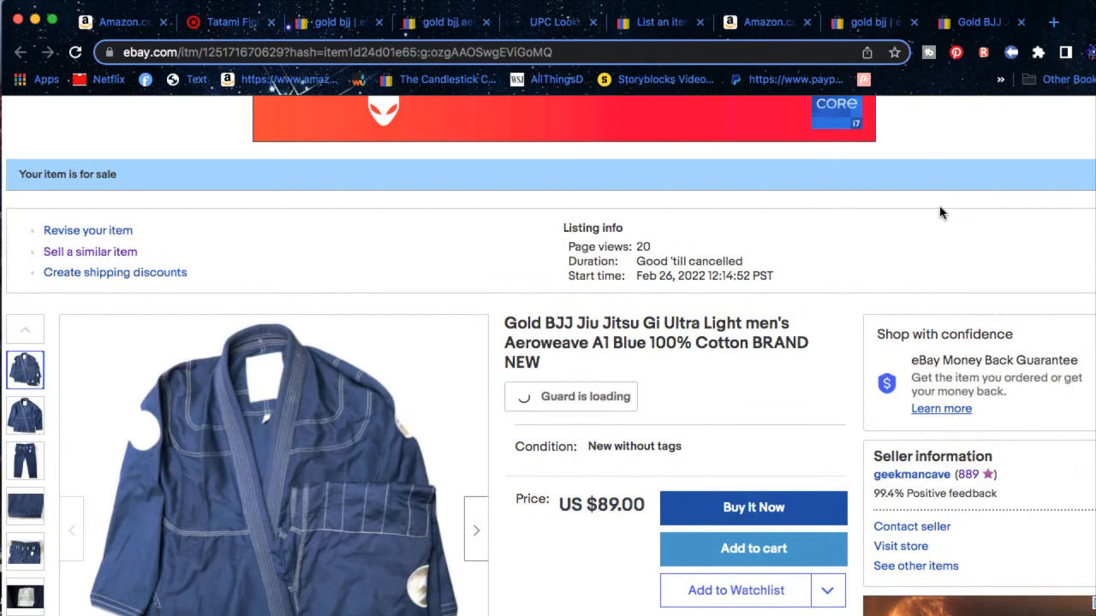
Return from the live $89.00 Gold BJJ gi listing to the List an item draft tab.
scroll(down, 3)
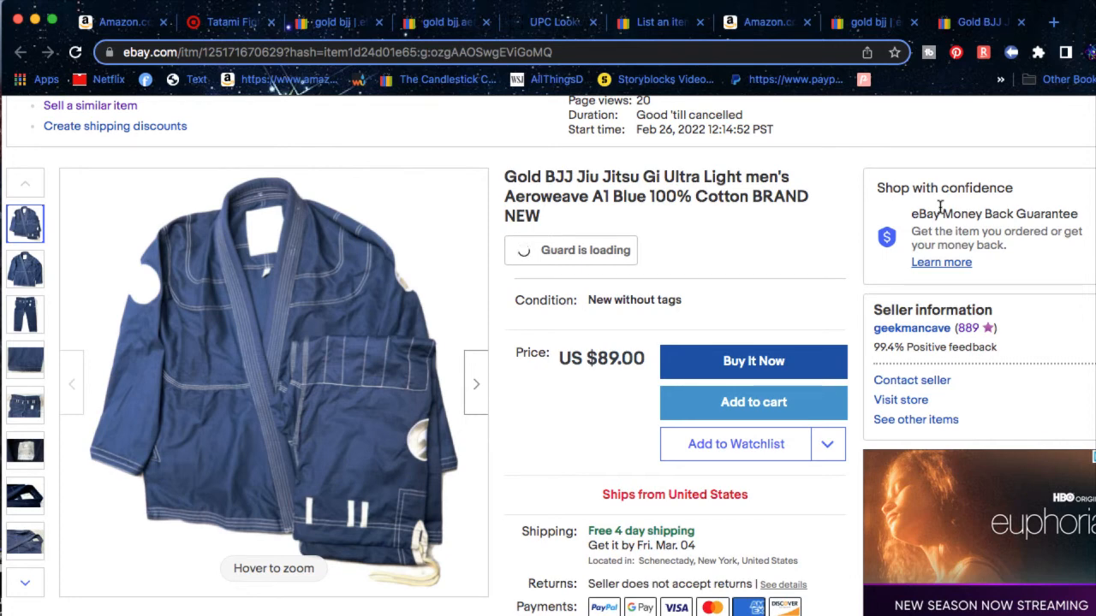
mouse_move(898, 146)
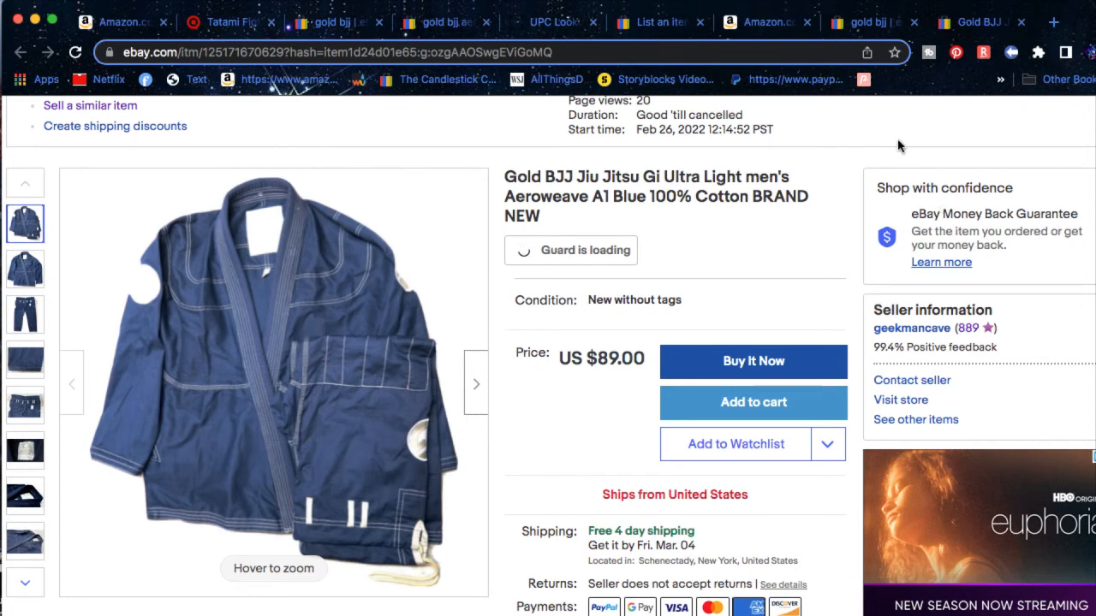
click(20, 52)
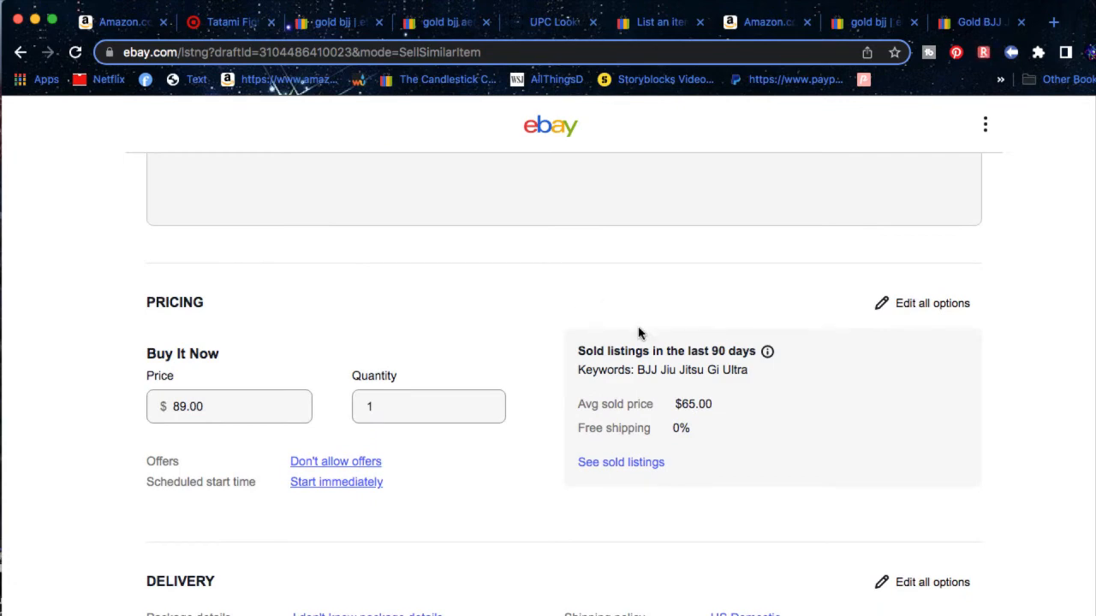
Reopen Edit all options on the draft's item specifics showing UPC 'does not apply'.
scroll(down, 3)
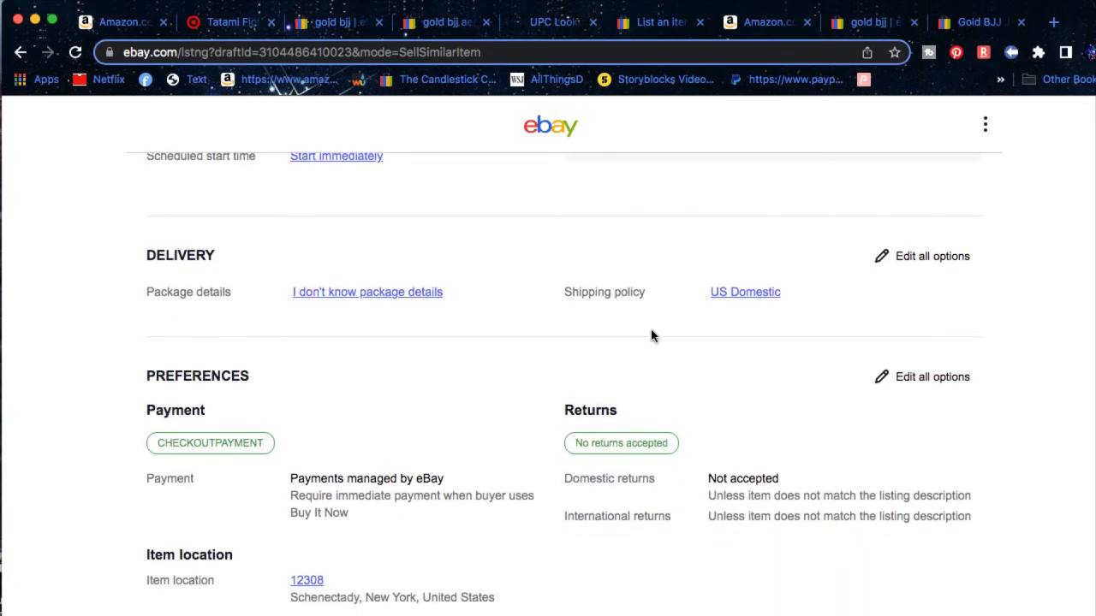
scroll(up, 3)
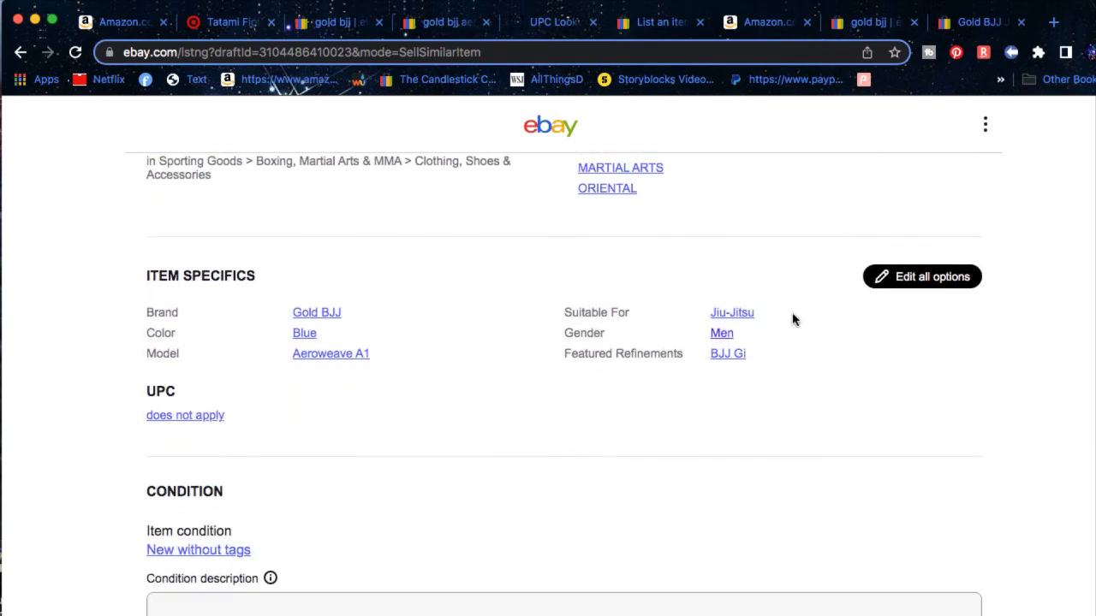
click(922, 277)
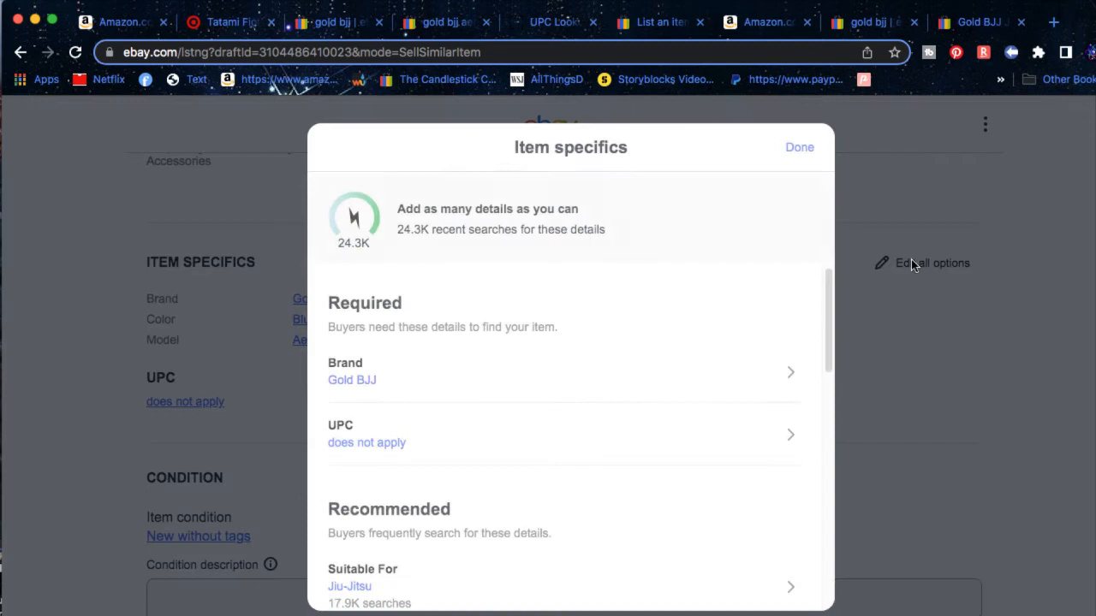
mouse_move(681, 432)
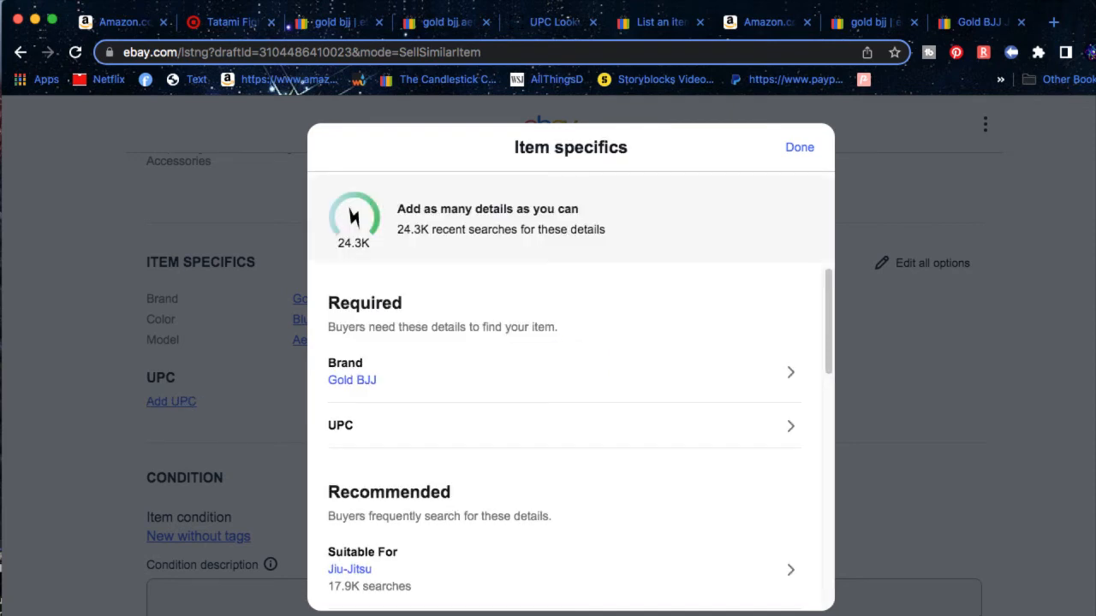
mouse_move(500, 416)
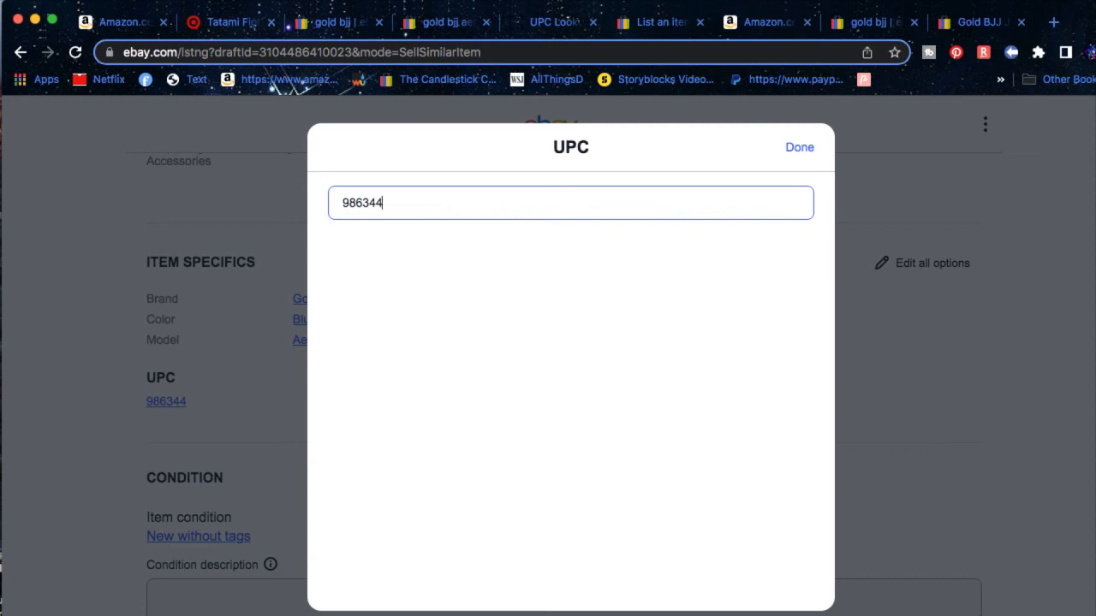
mouse_move(602, 367)
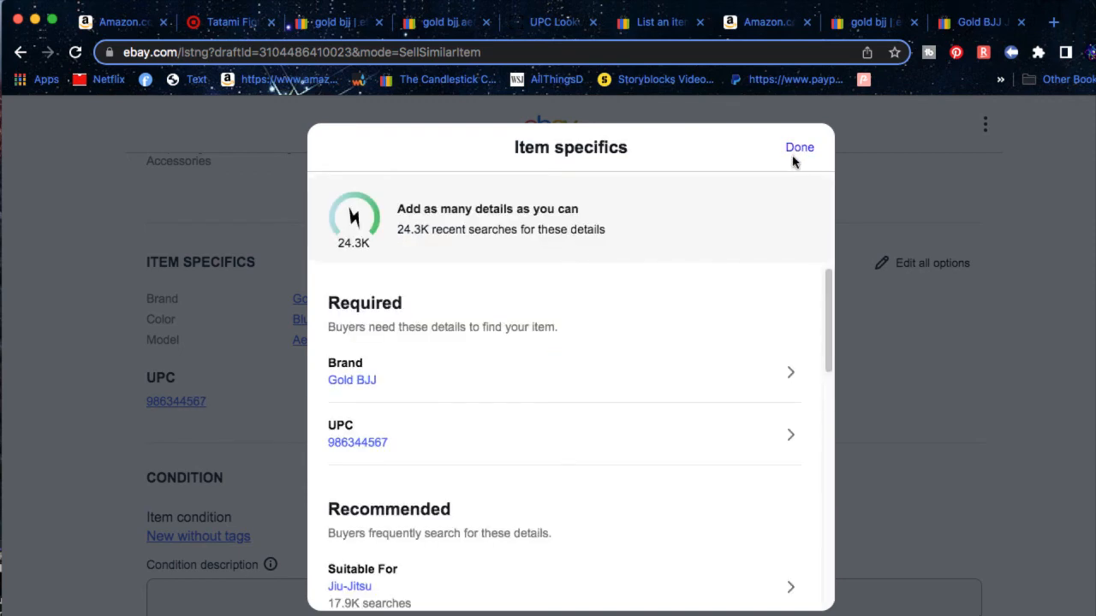
Confirm the item specifics with UPC 986344567 and submit the listing via List it.
click(798, 147)
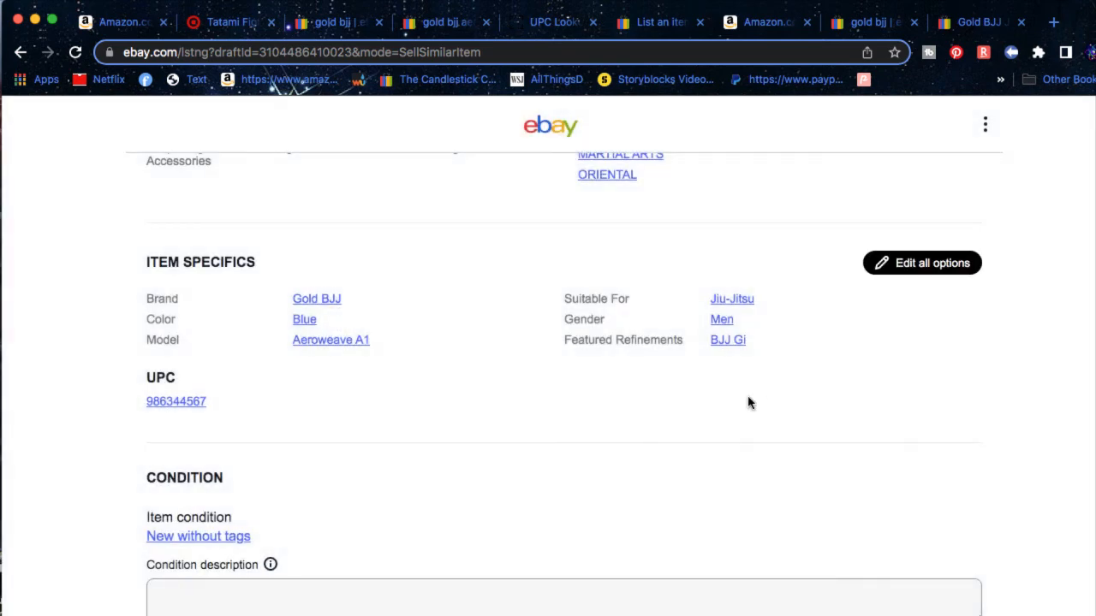
scroll(down, 3)
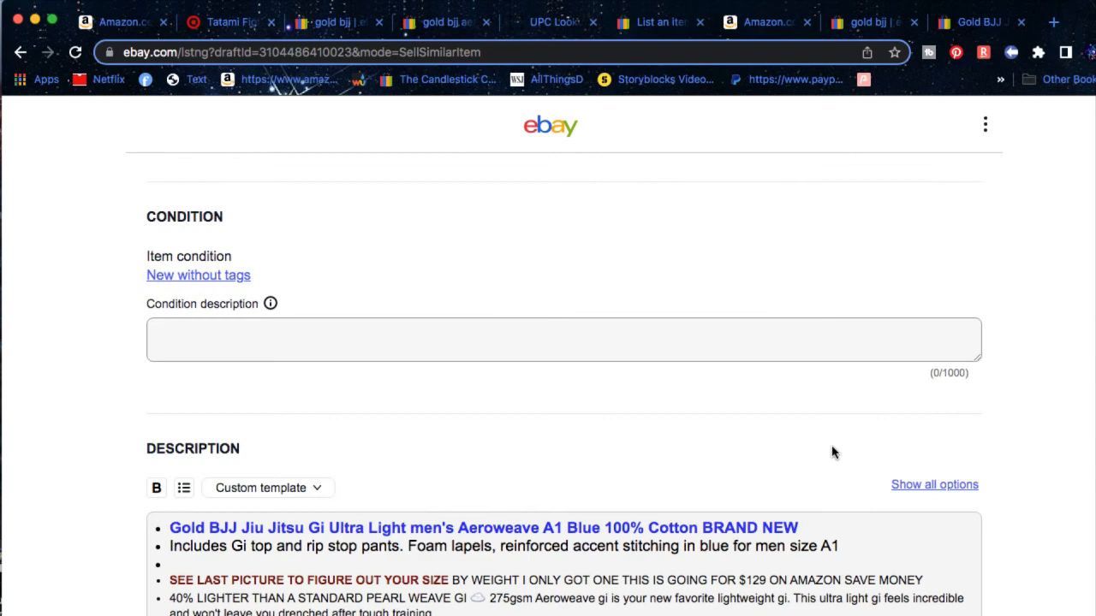
scroll(down, 3)
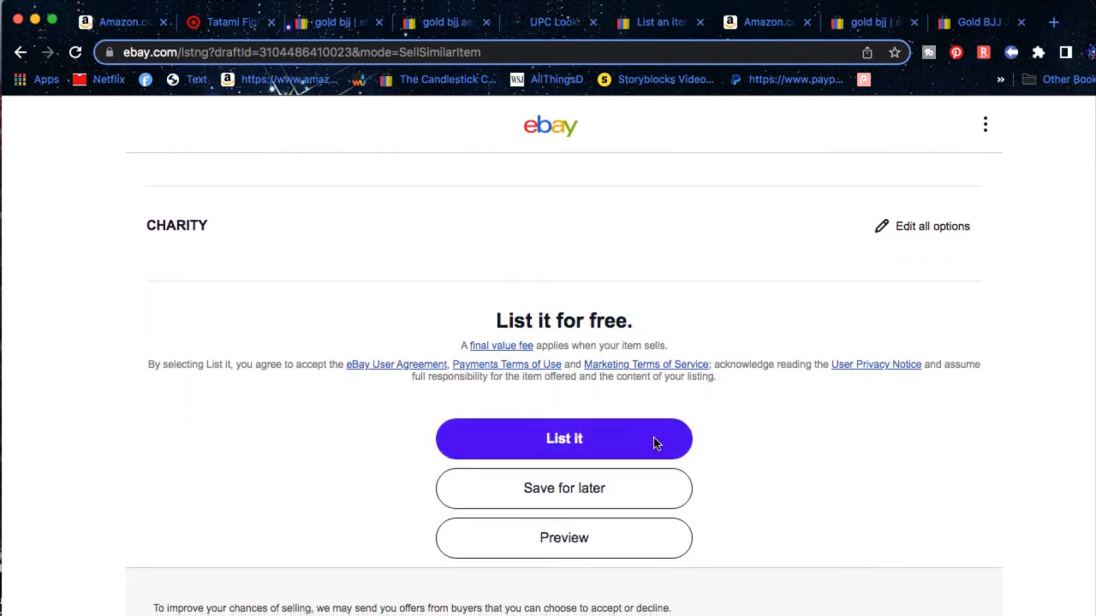
click(565, 438)
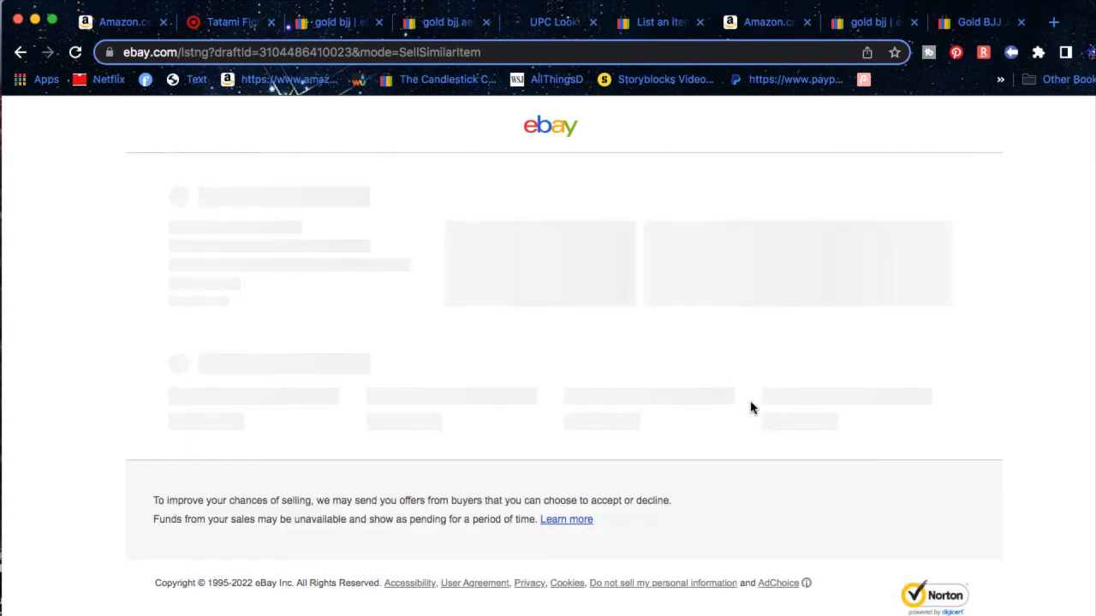